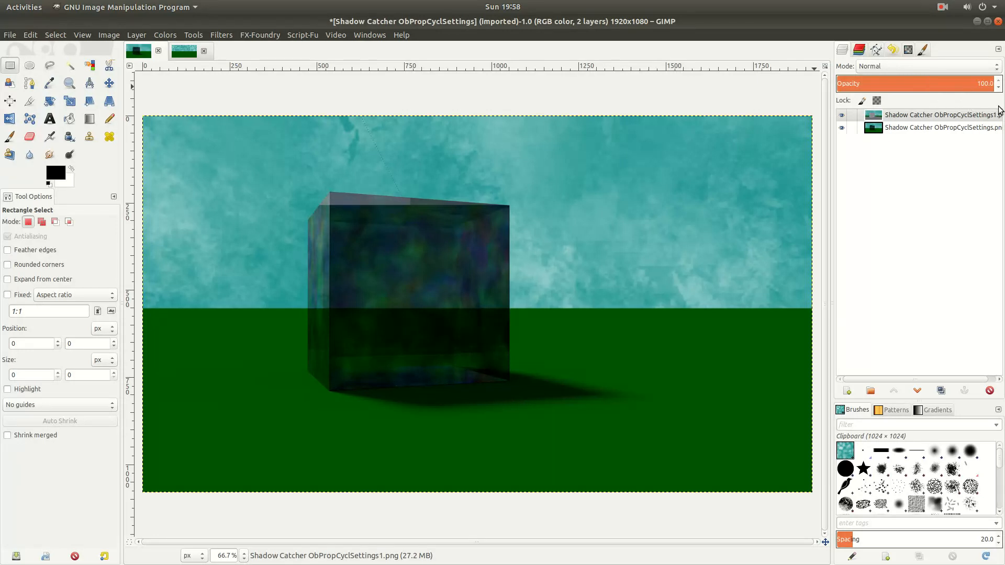
# View the painted sky-and-grass canvas, then return to the shadow-catcher render image.
pyautogui.click(184, 51)
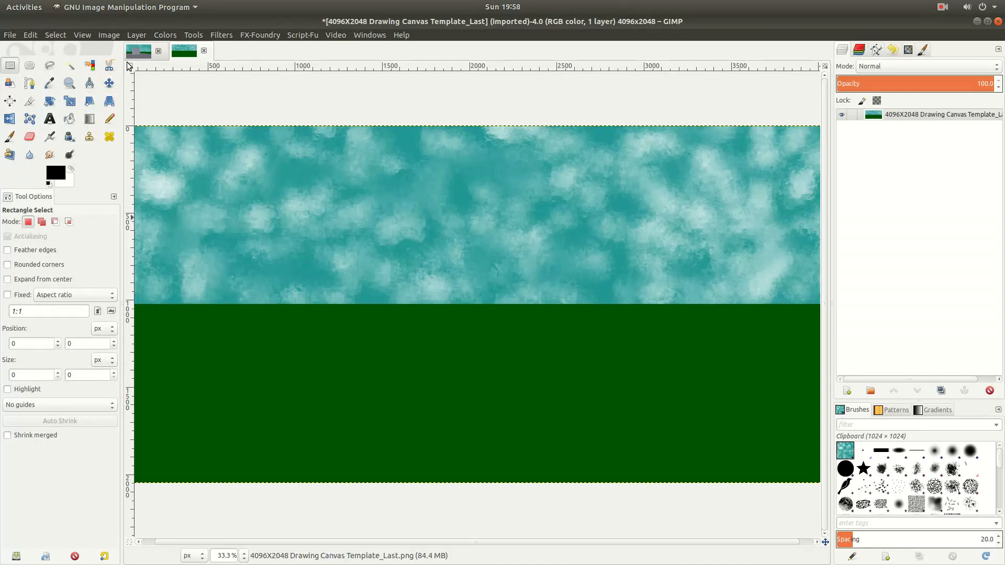
pyautogui.moveTo(144, 57)
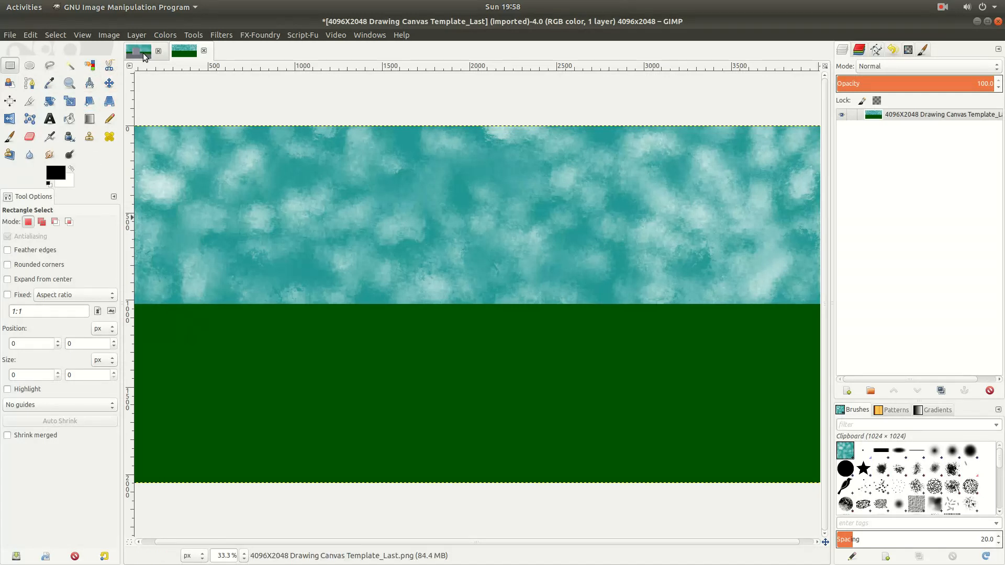
pyautogui.click(184, 50)
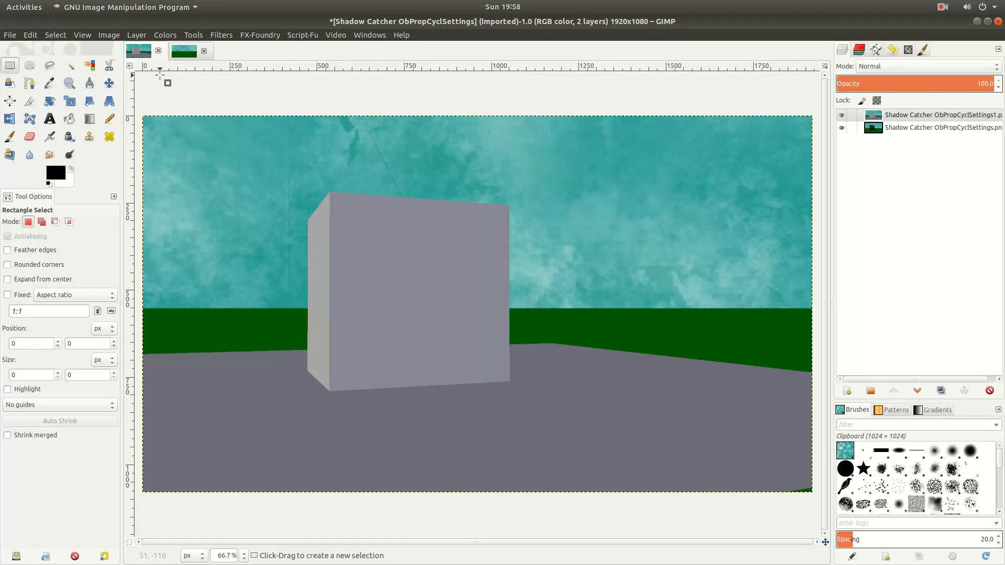
pyautogui.moveTo(393, 233)
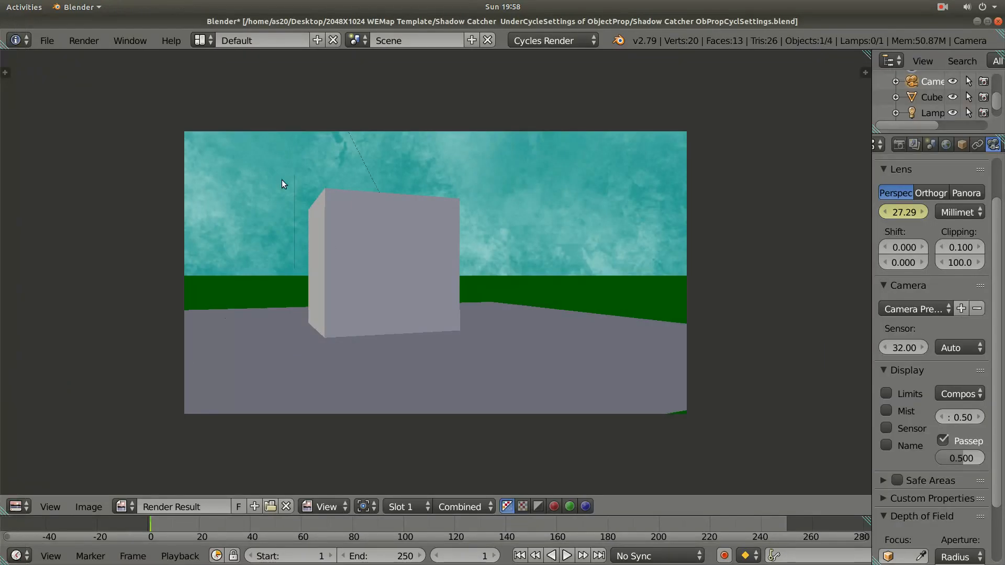
pyautogui.moveTo(671, 59)
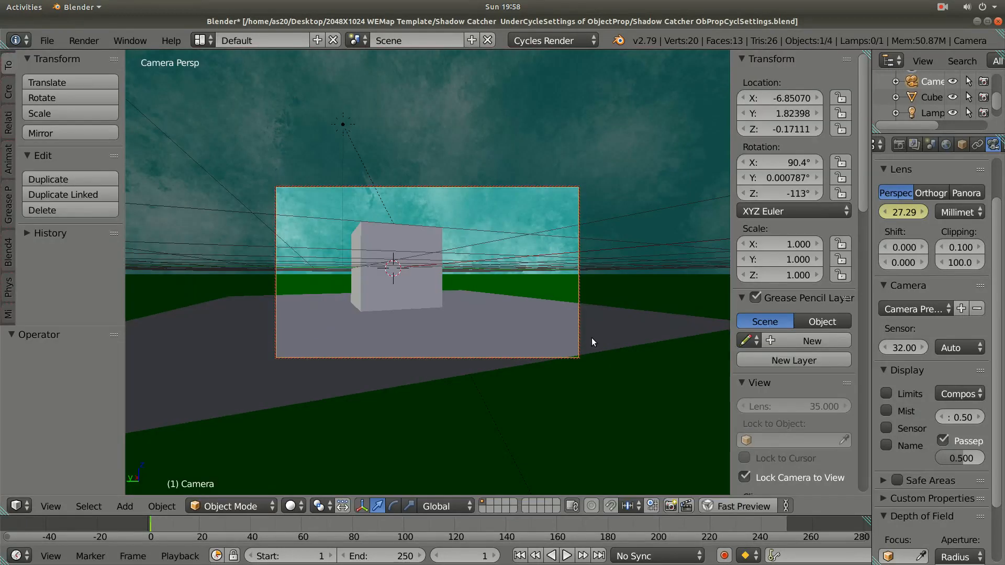
pyautogui.moveTo(270, 111)
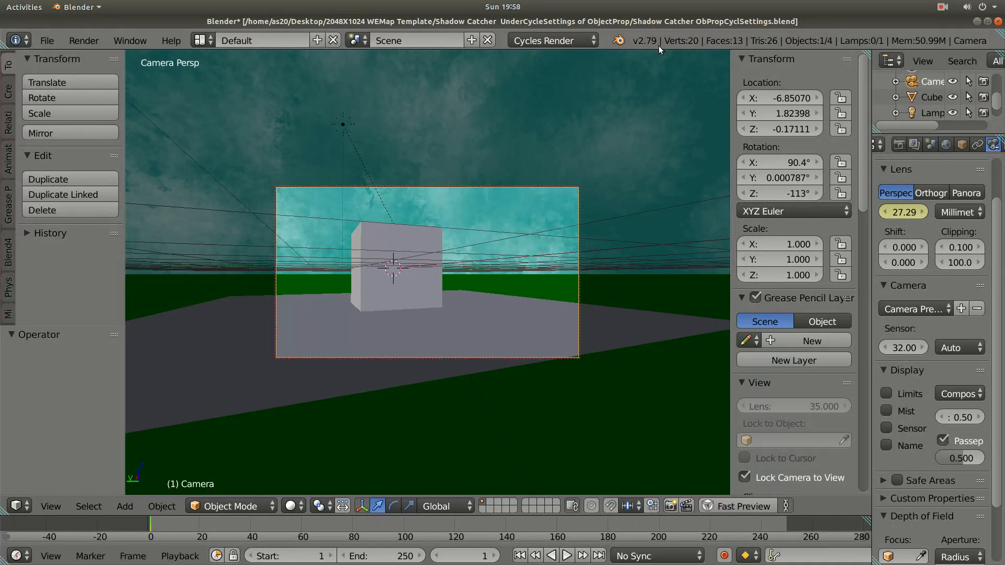
pyautogui.moveTo(468, 310)
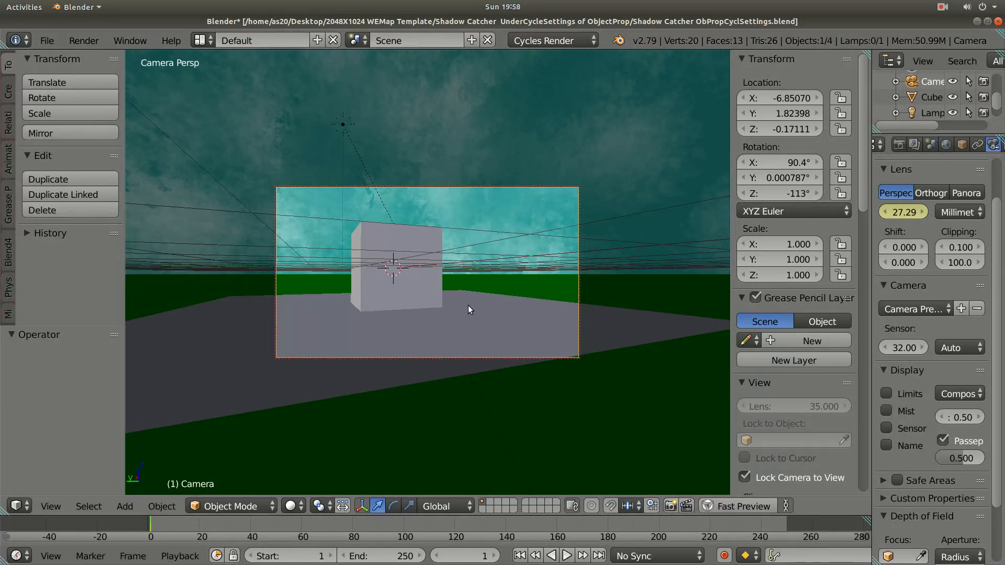
pyautogui.moveTo(504, 303)
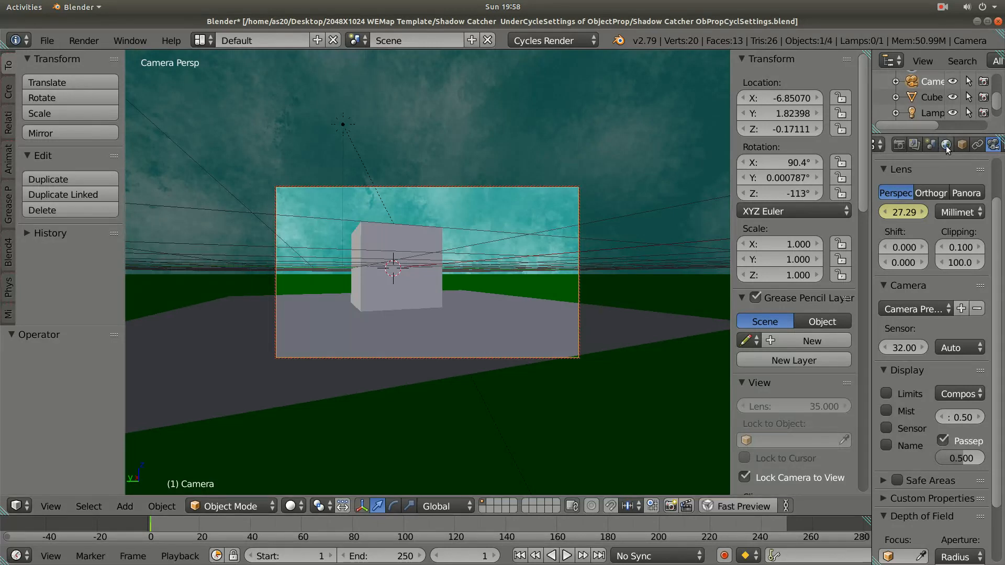
pyautogui.moveTo(564, 51)
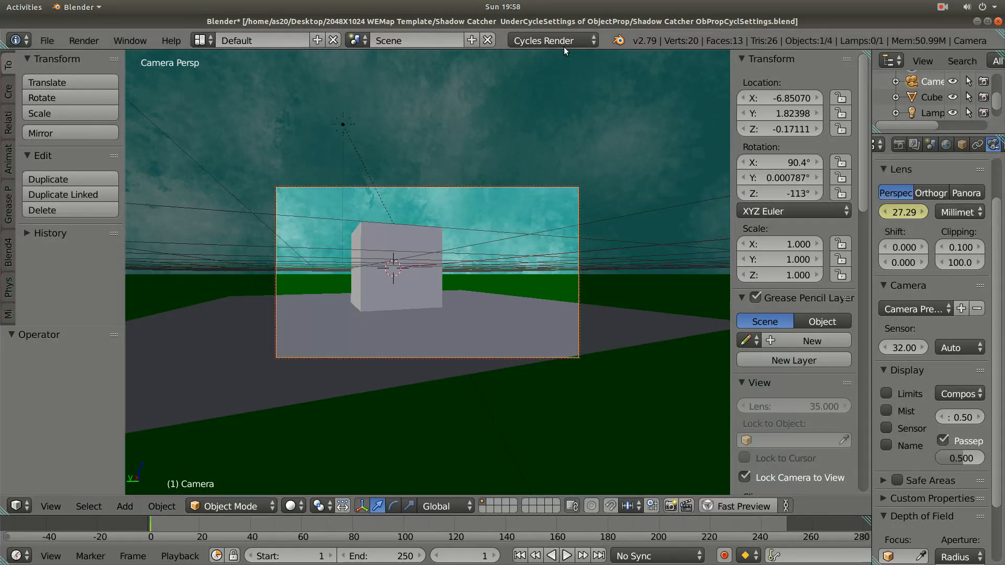
# Set the render engine to Cycles and show the world settings in Properties.
pyautogui.click(550, 40)
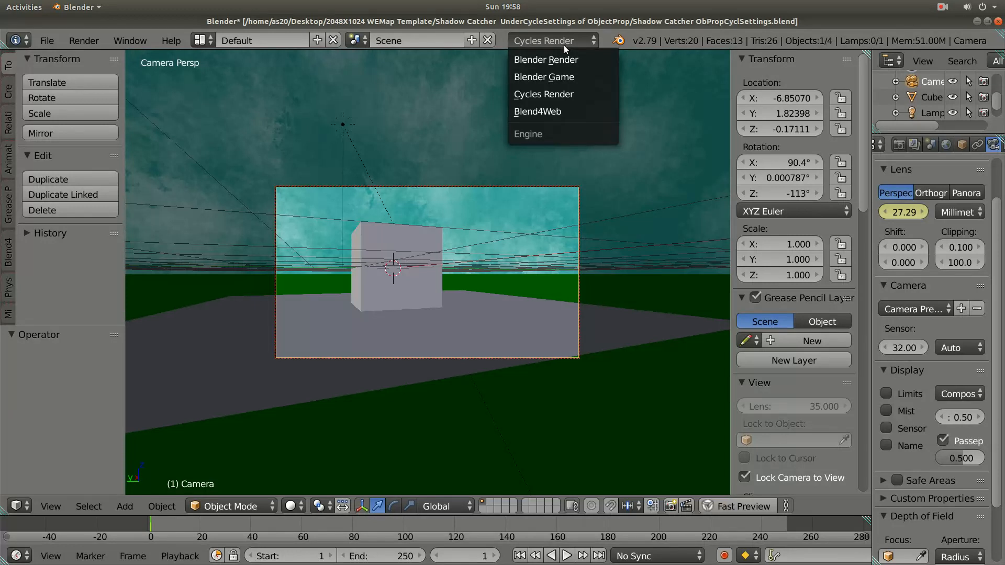
pyautogui.moveTo(556, 98)
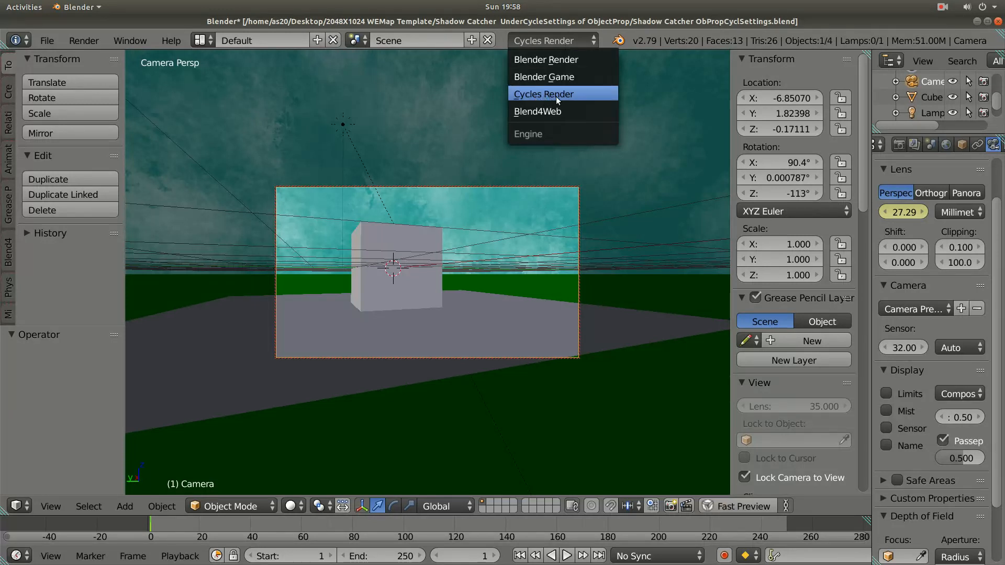
pyautogui.click(552, 94)
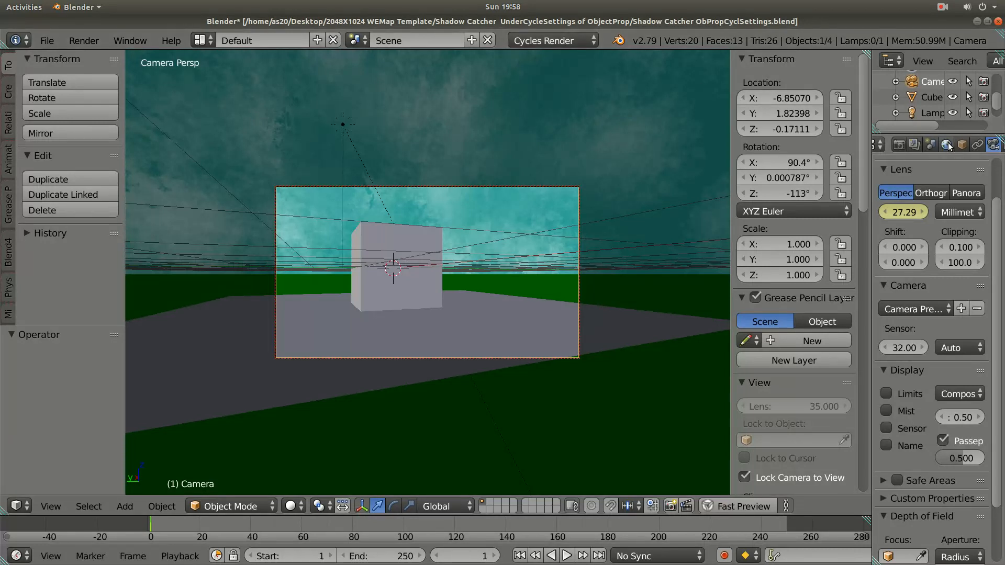
pyautogui.click(946, 144)
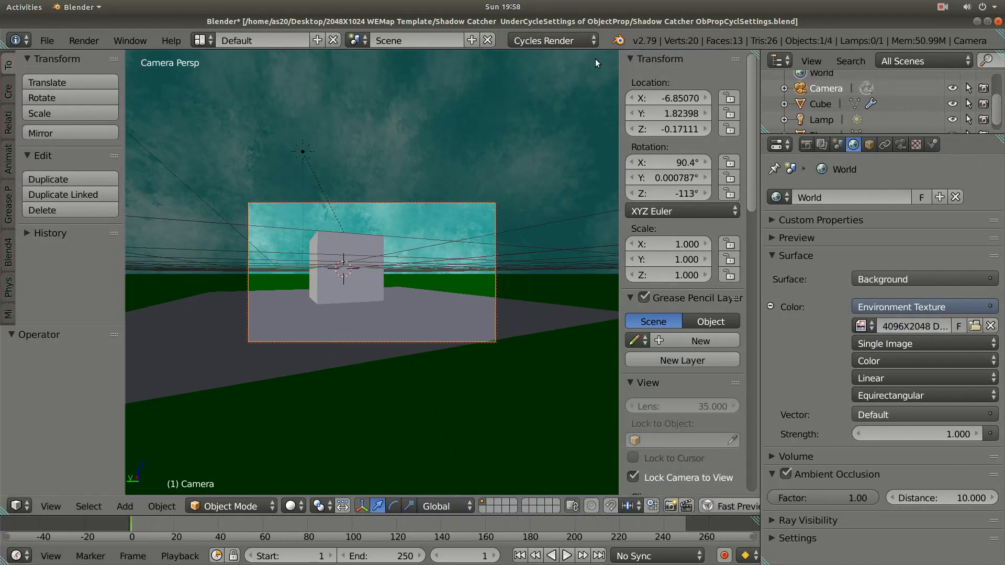
pyautogui.moveTo(800, 136)
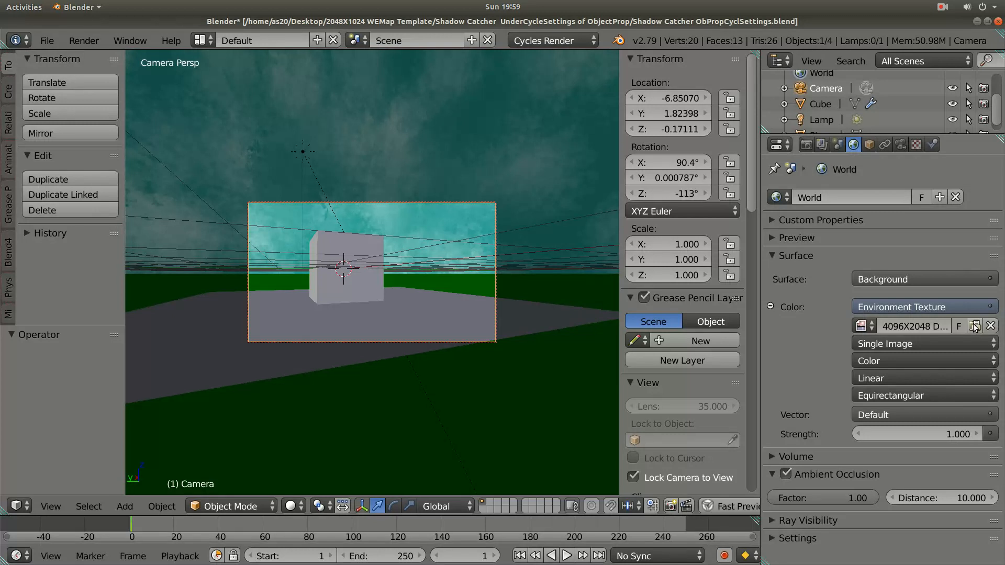
# Browse for the world's Environment Texture image from the Surface panel.
pyautogui.click(961, 325)
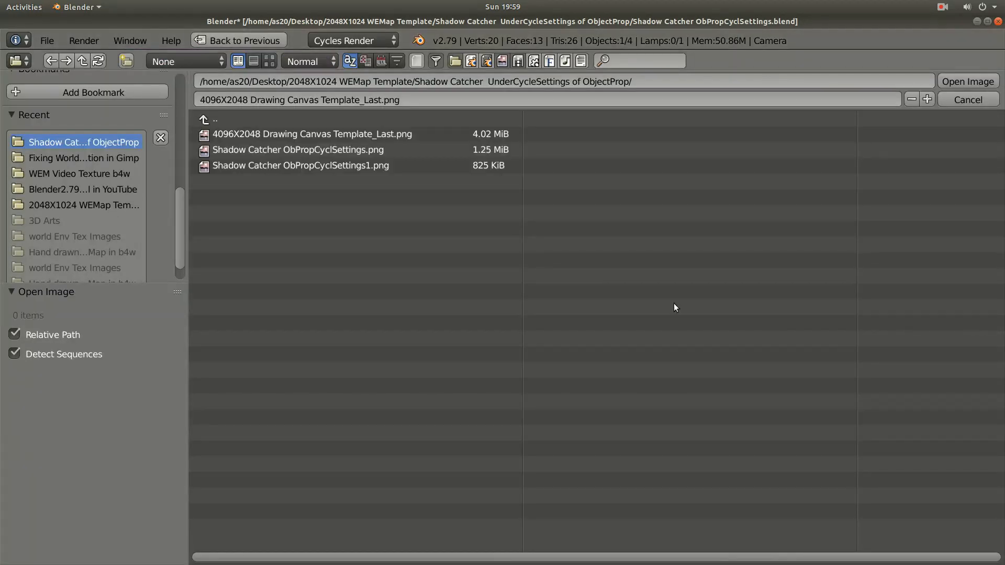
# Show the folder's PNGs as thumbnails, previewing the 4096x2048 canvas image.
pyautogui.click(267, 60)
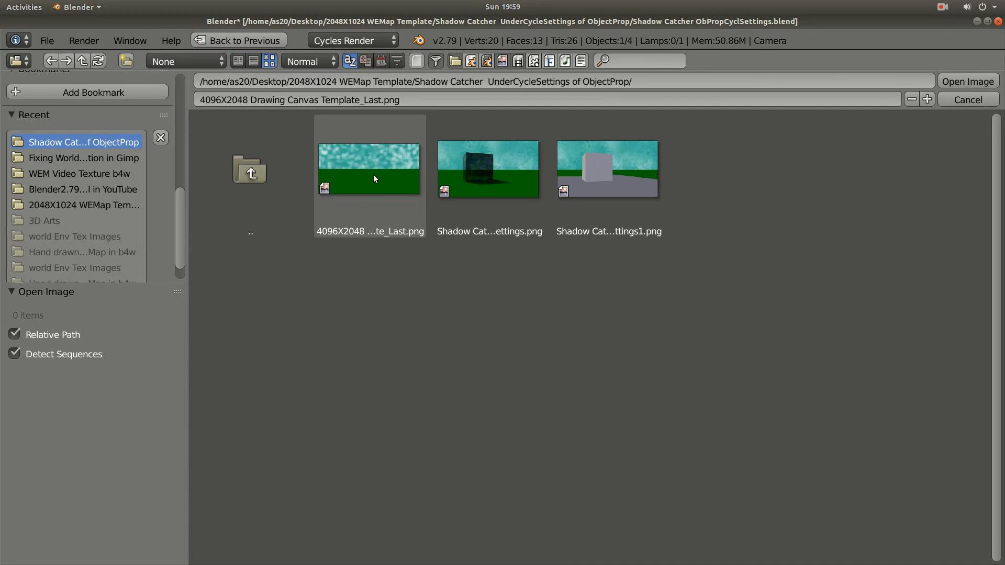
pyautogui.moveTo(374, 169)
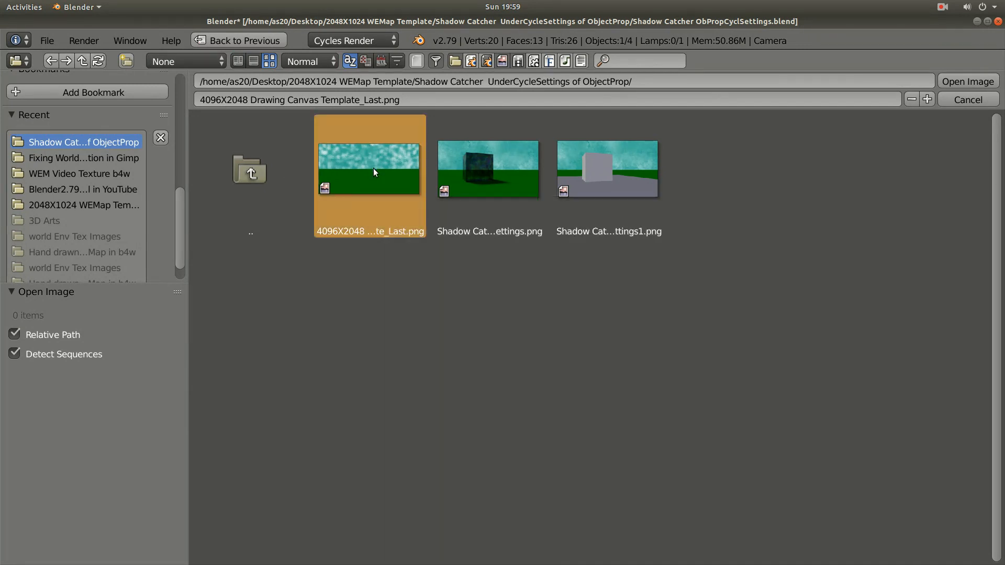
pyautogui.moveTo(373, 174)
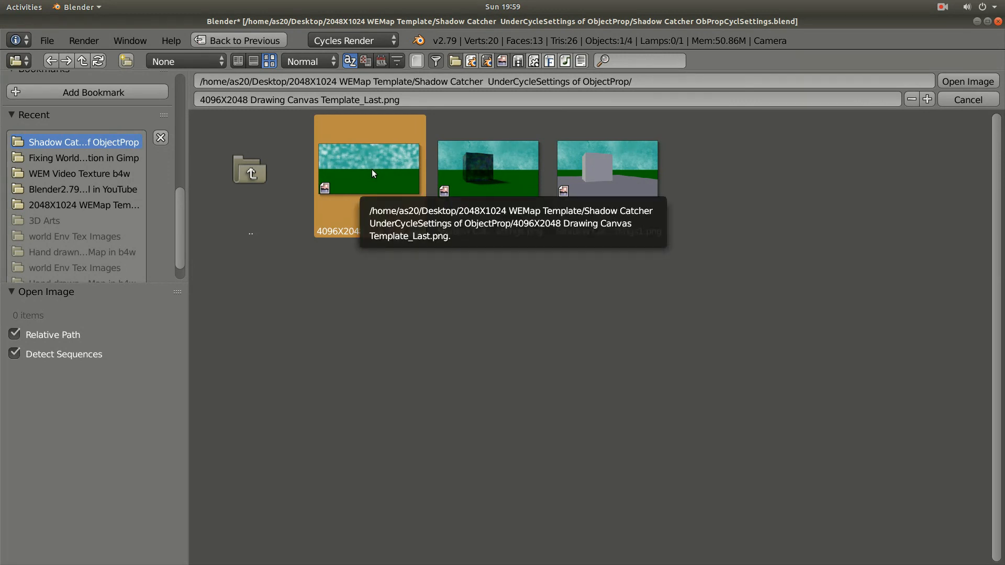
pyautogui.moveTo(920, 133)
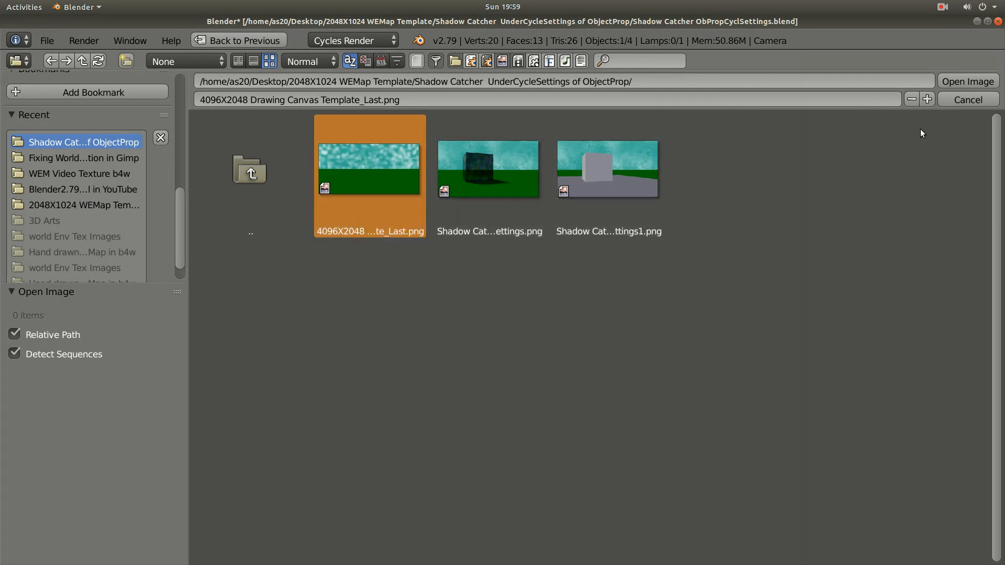
pyautogui.moveTo(365, 175)
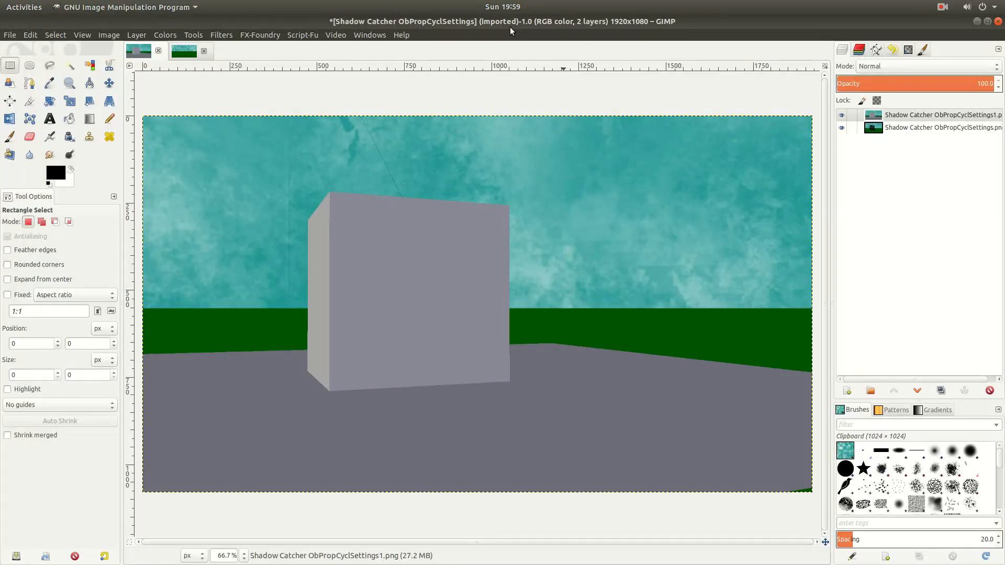
pyautogui.moveTo(389, 89)
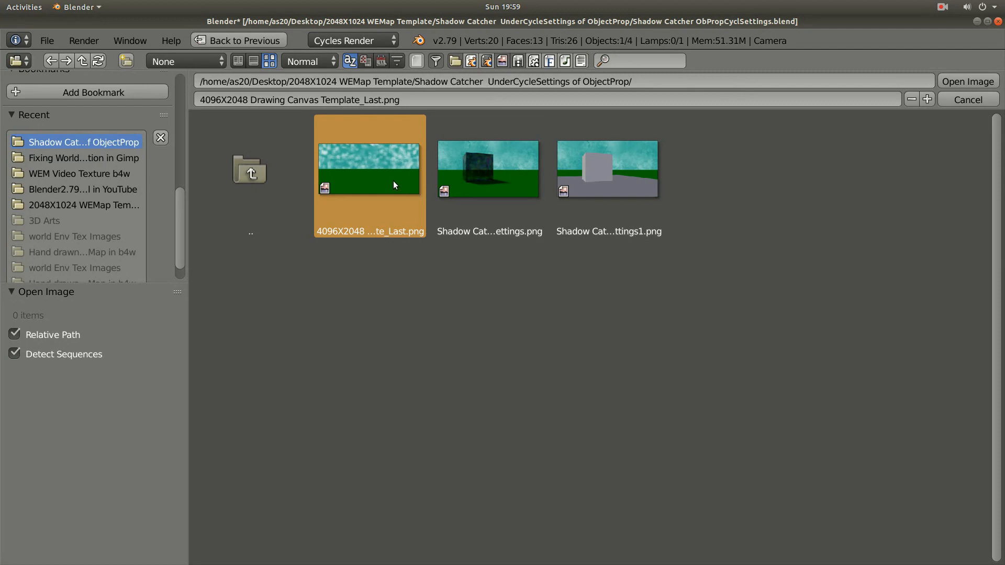
pyautogui.moveTo(396, 182)
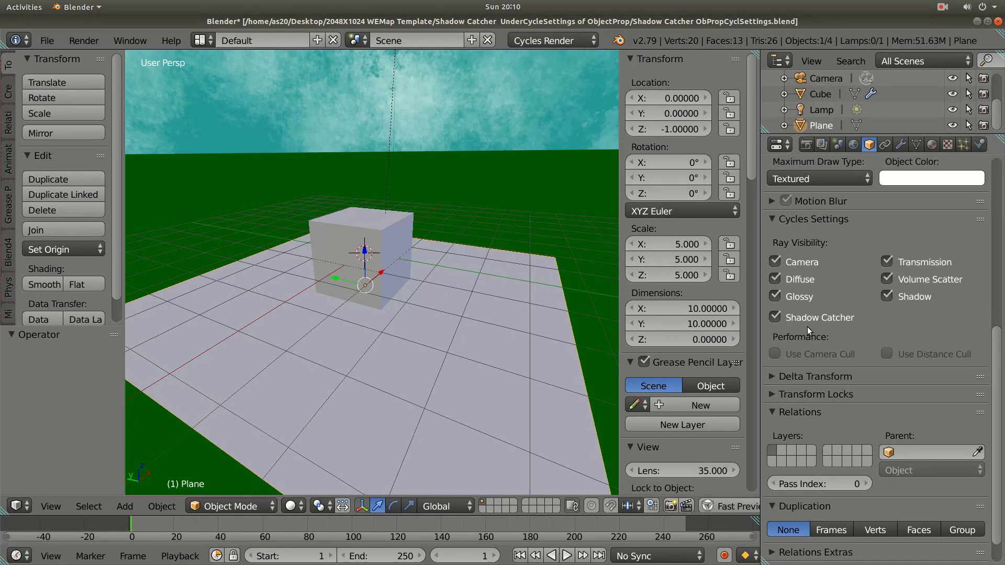
pyautogui.moveTo(780, 324)
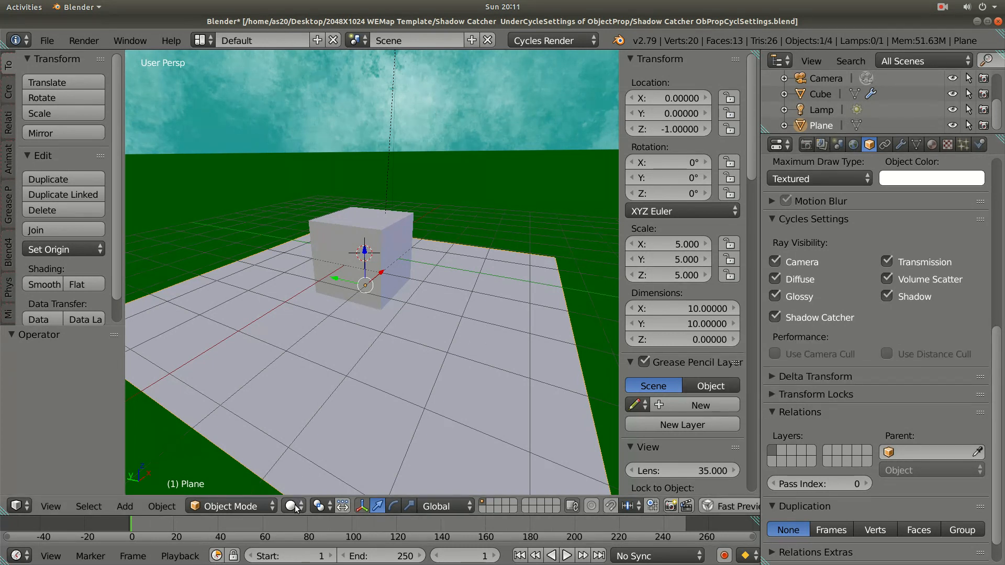
# Preview the scene as a live render, then switch the viewport back to Solid shading.
pyautogui.click(290, 507)
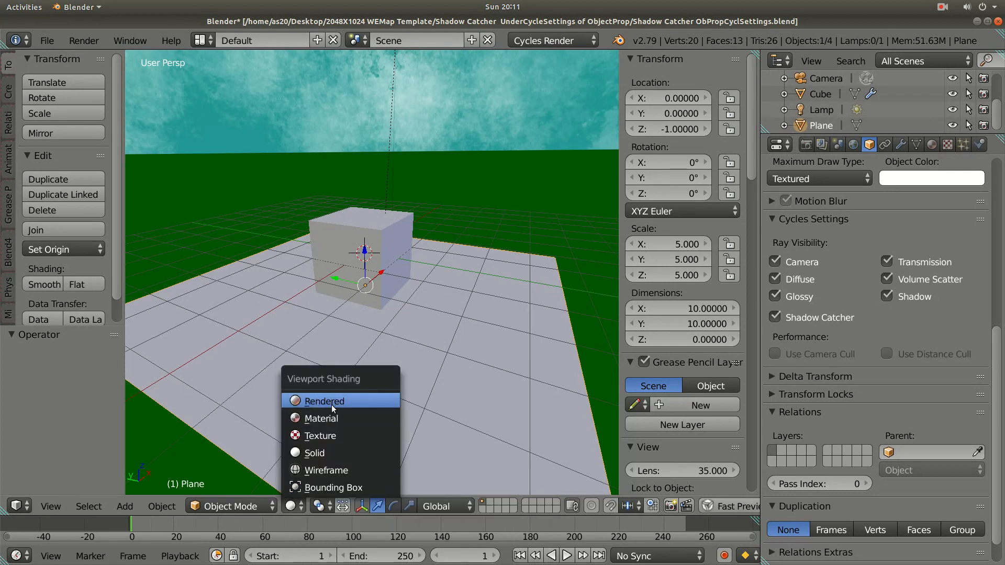
pyautogui.click(324, 401)
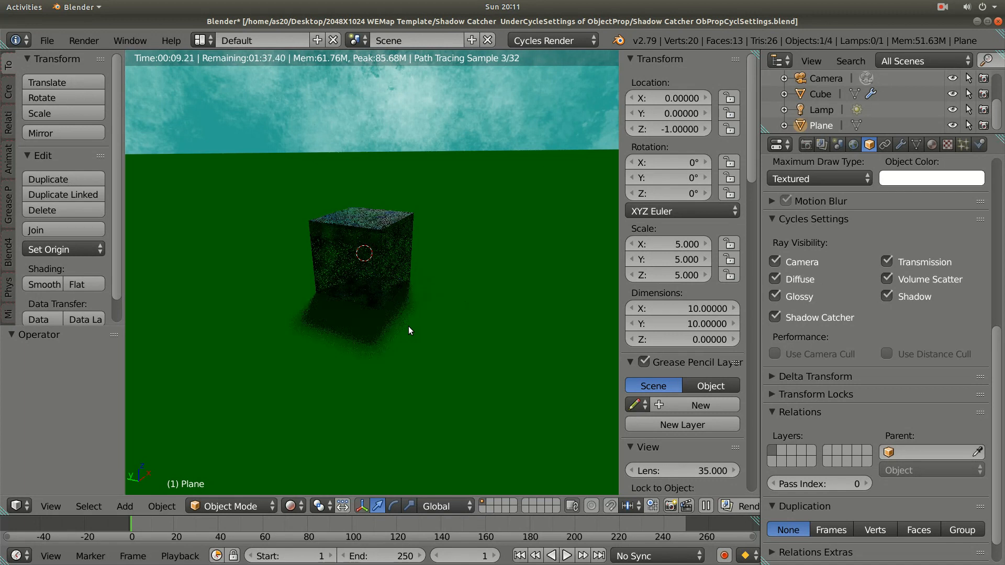
pyautogui.moveTo(417, 425)
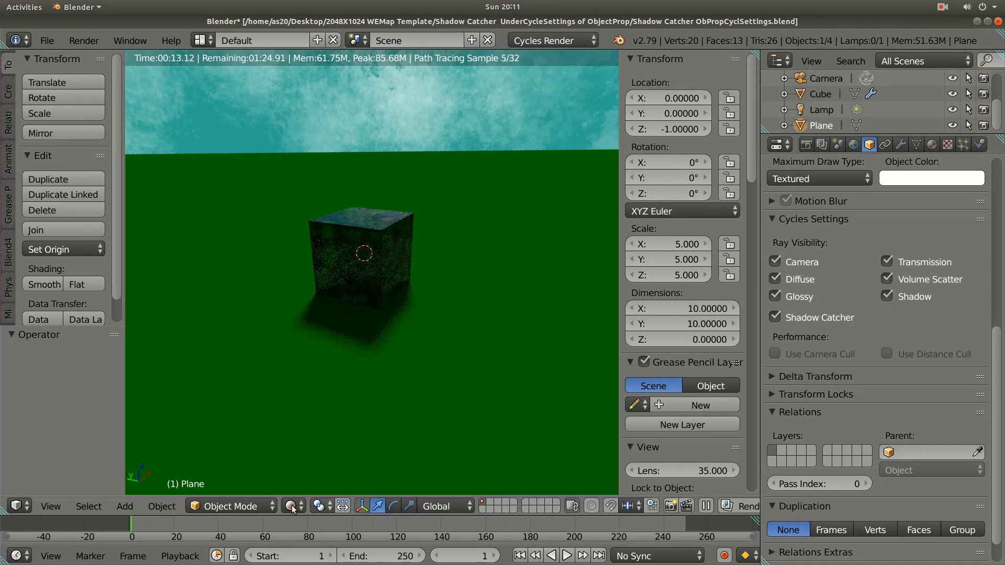
pyautogui.click(289, 506)
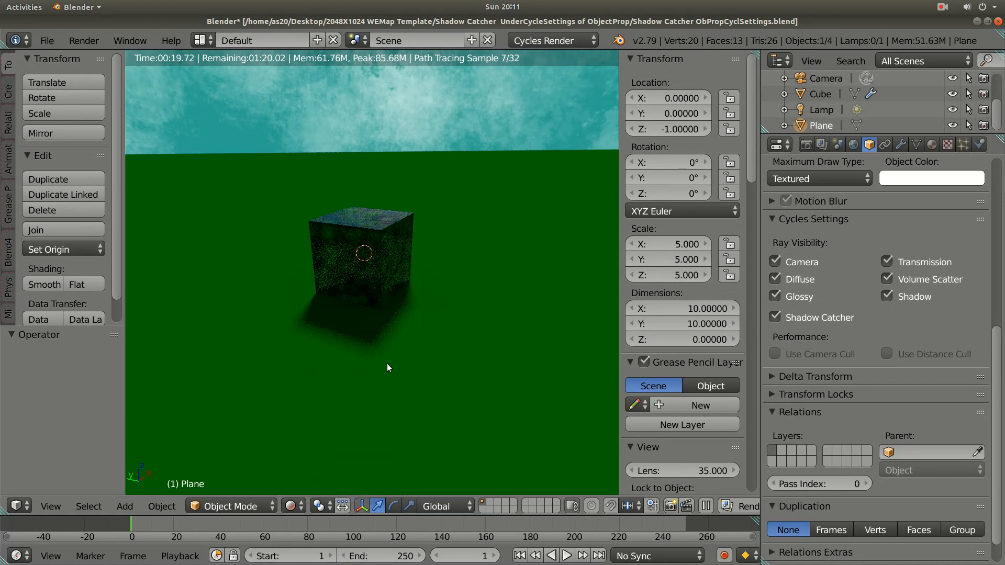
pyautogui.click(293, 507)
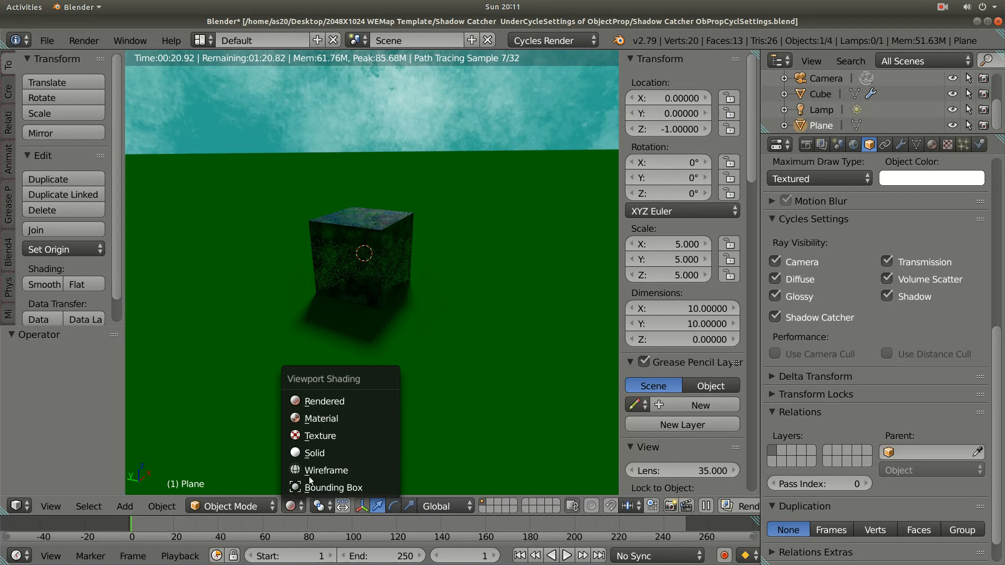
pyautogui.click(320, 452)
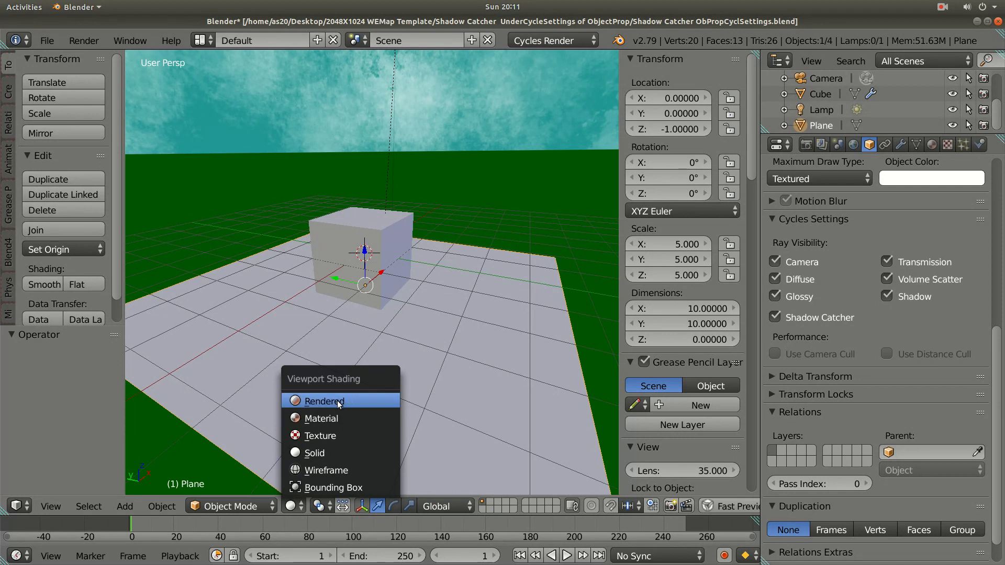
# Switch the viewport shading back to the Rendered live preview.
pyautogui.click(324, 401)
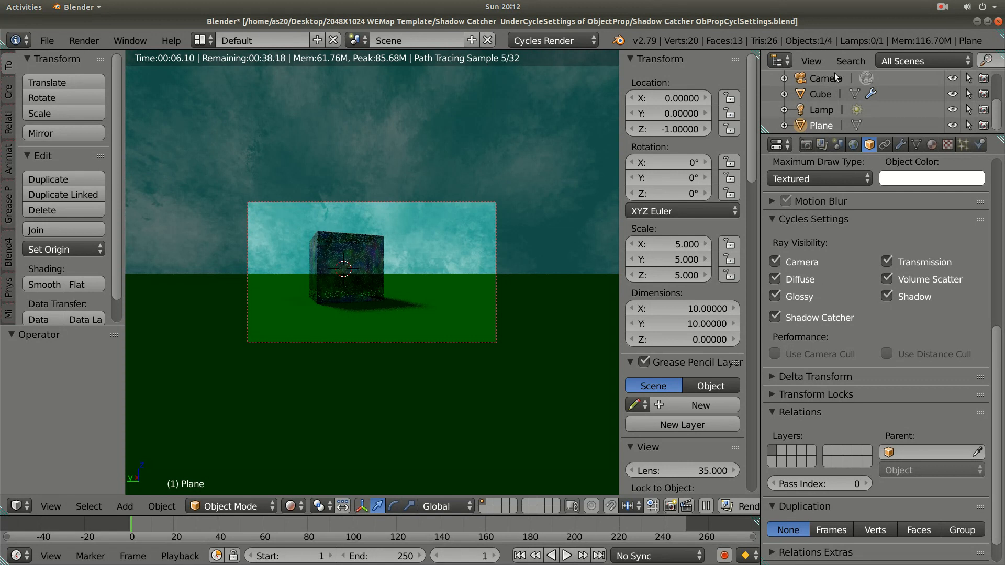
# Select the Camera and show its lens settings with 27.29 mm focal length.
pyautogui.click(824, 78)
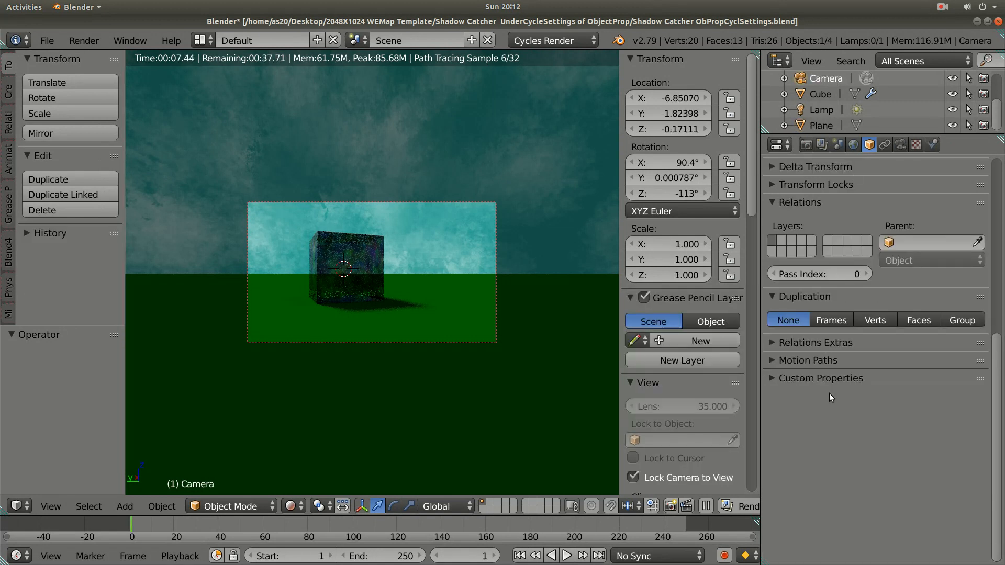
pyautogui.moveTo(752, 203)
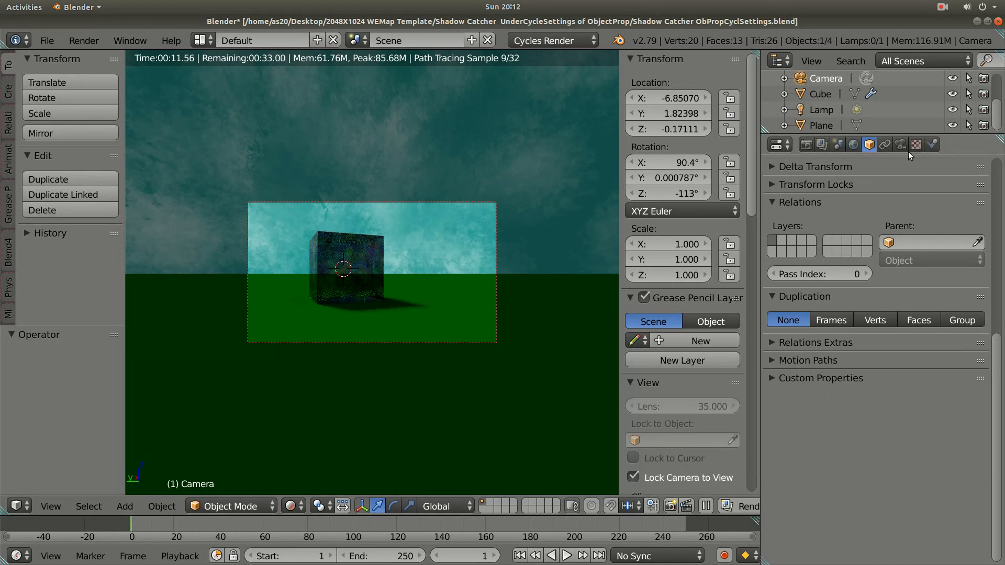
pyautogui.click(900, 144)
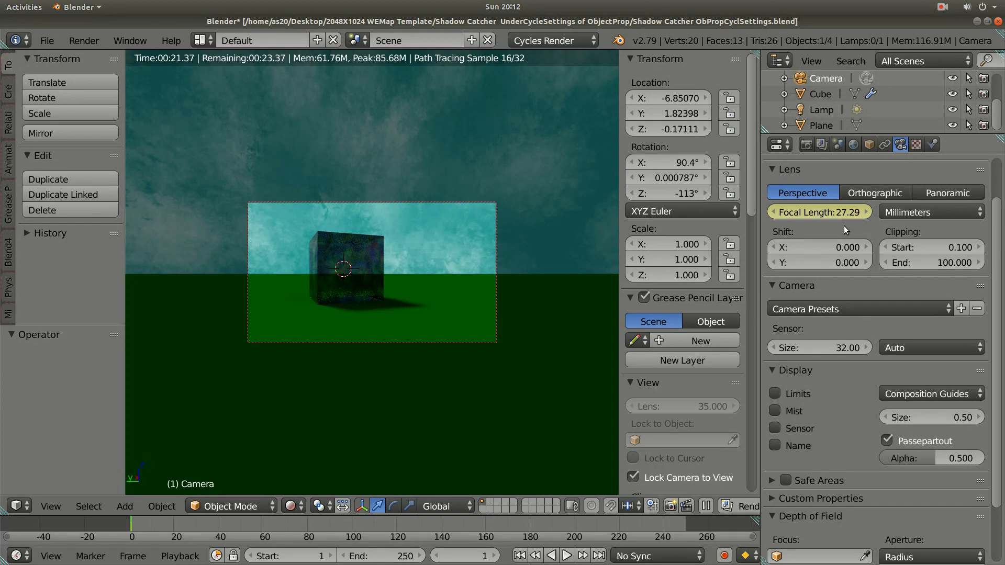
pyautogui.moveTo(442, 205)
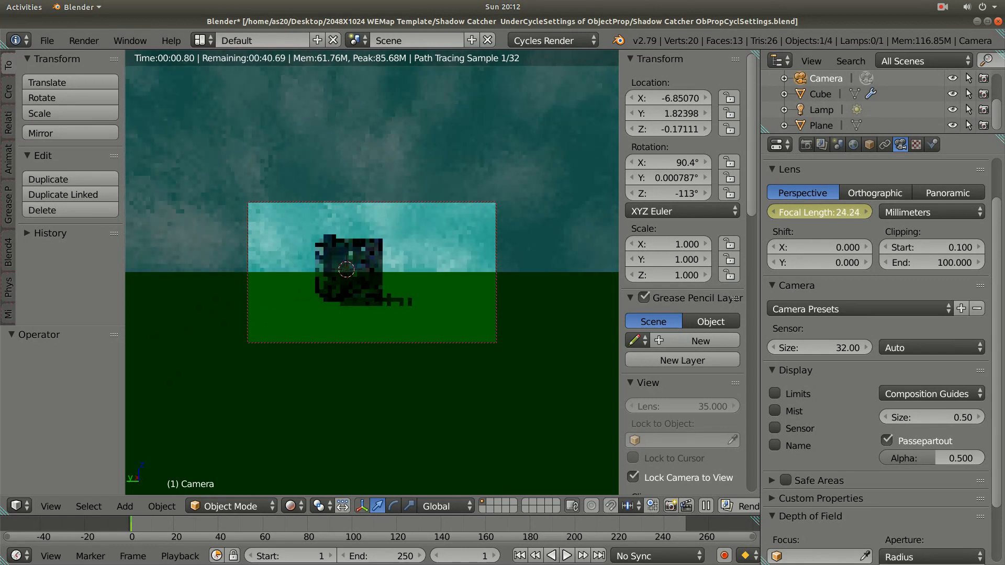
pyautogui.moveTo(818, 211); pyautogui.dragTo(795, 212)
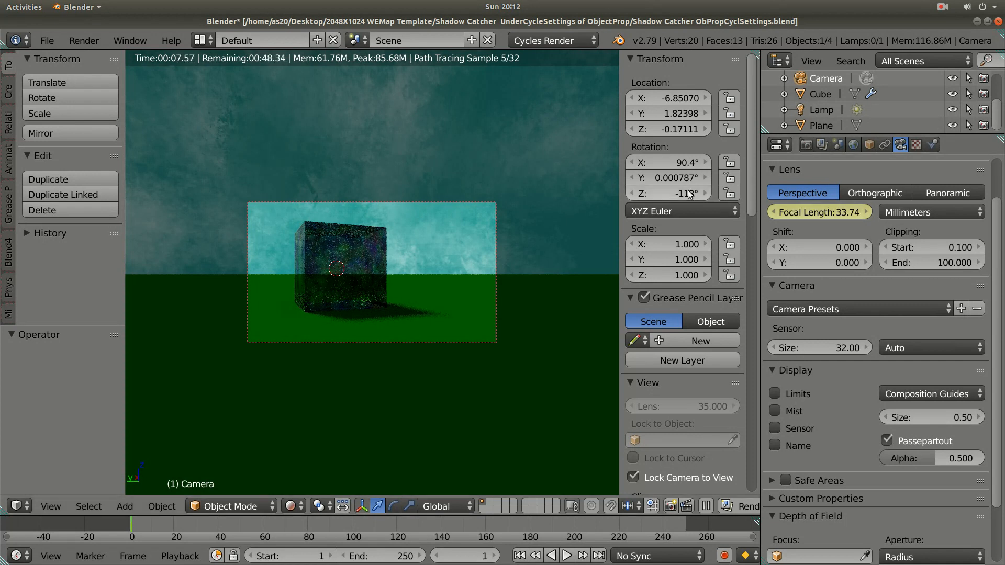
pyautogui.moveTo(689, 194)
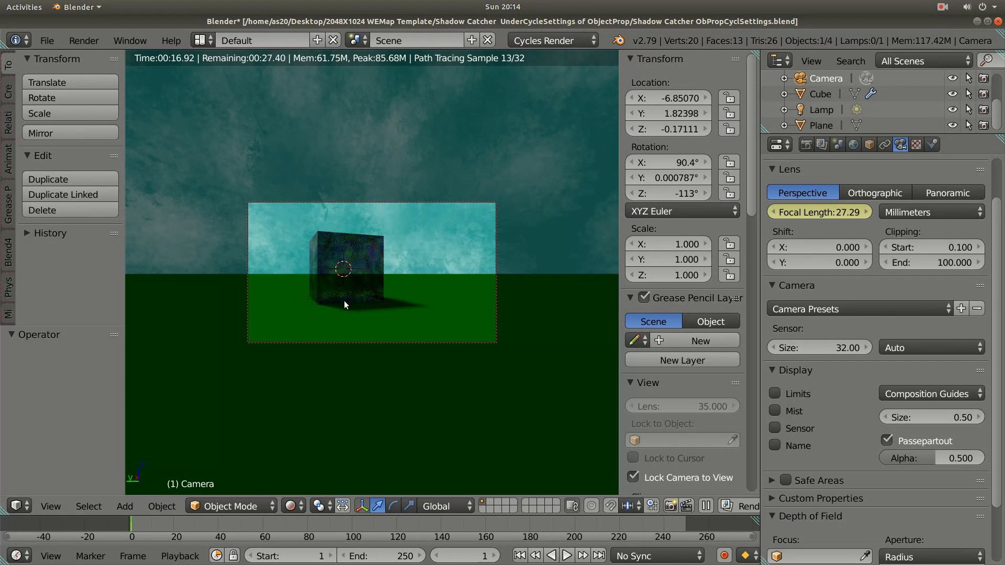
pyautogui.moveTo(350, 308)
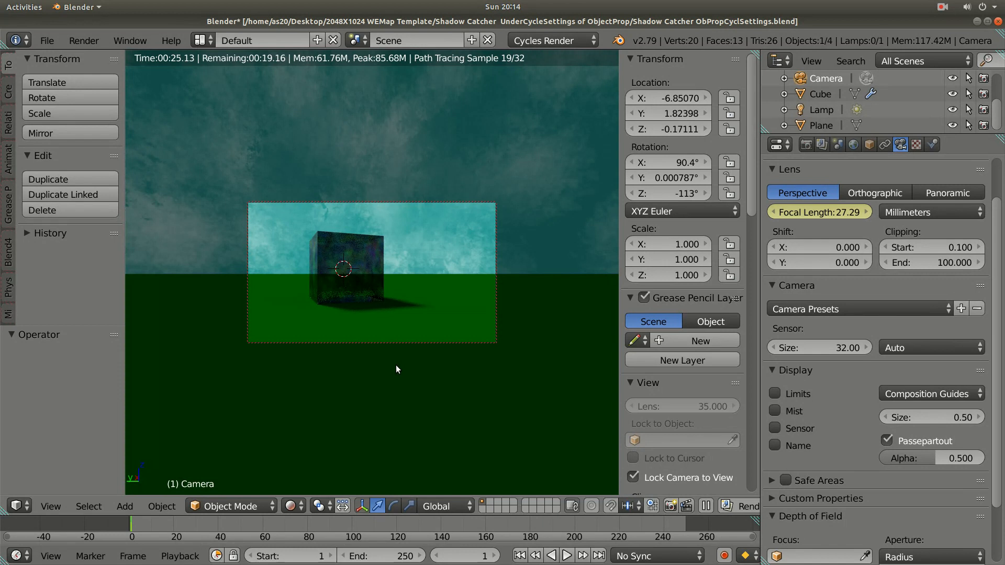
pyautogui.moveTo(394, 365)
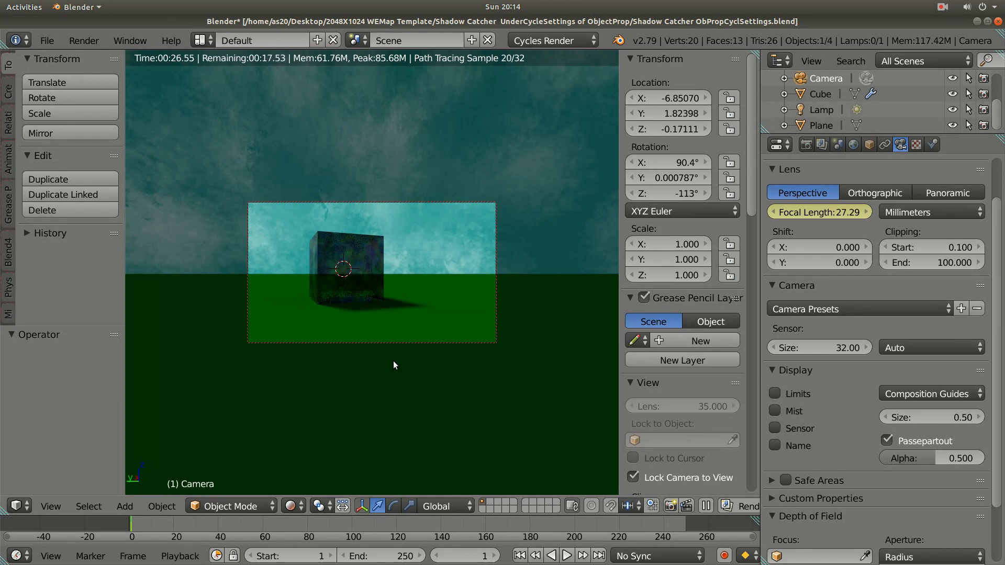
pyautogui.moveTo(388, 272)
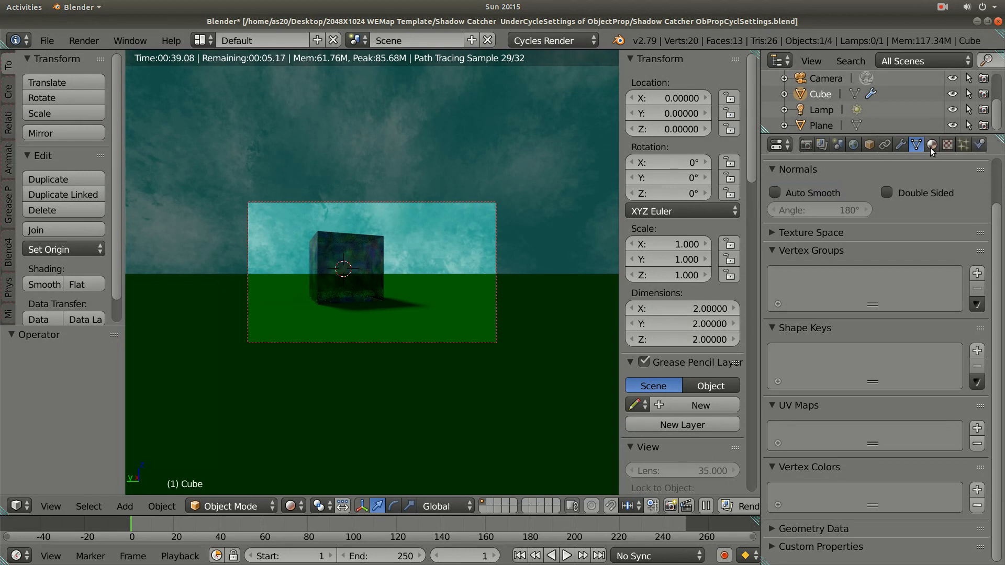
# Show the cube's material: Glass BSDF surface coloured by a Noise Texture.
pyautogui.click(931, 144)
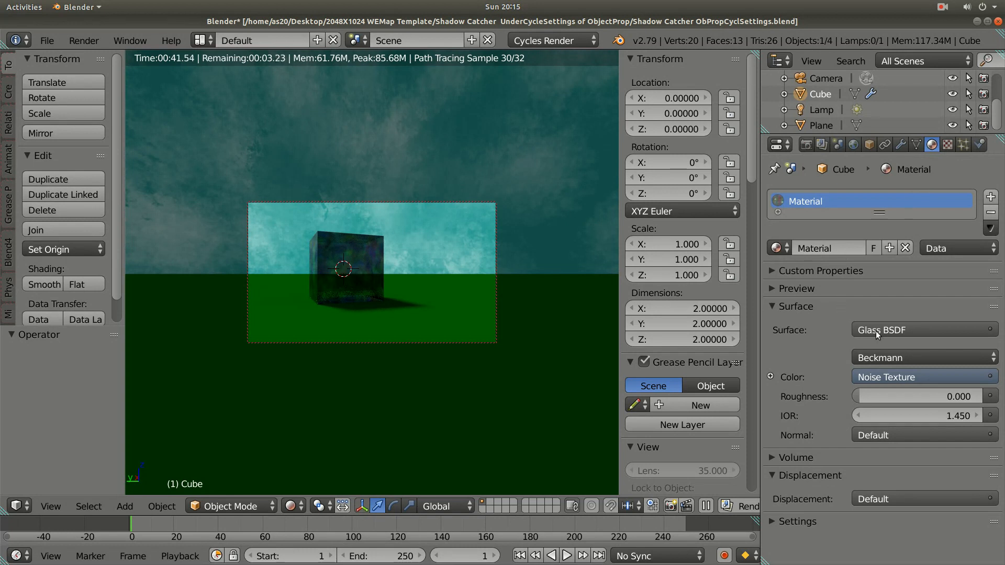
pyautogui.moveTo(888, 339)
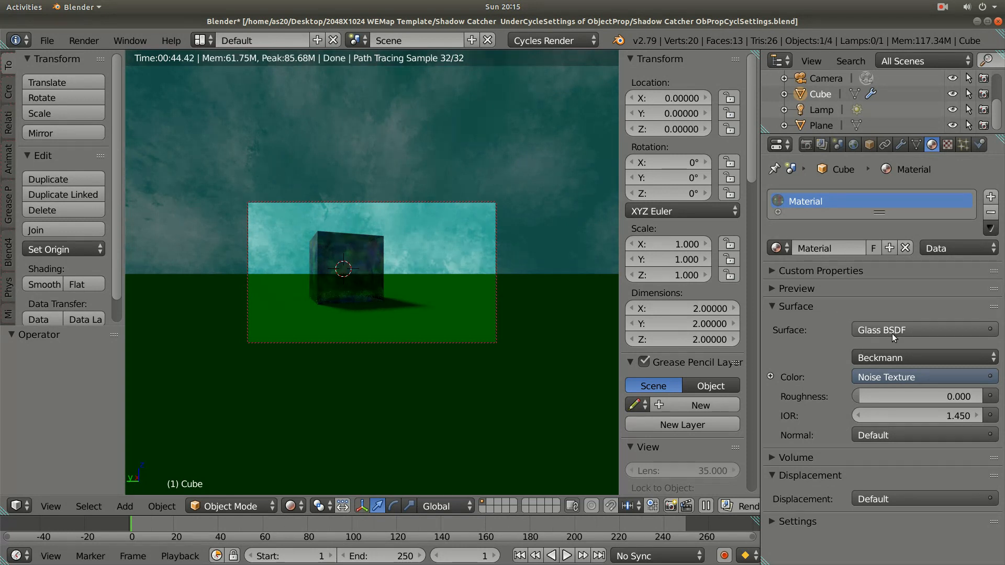
pyautogui.moveTo(808, 344)
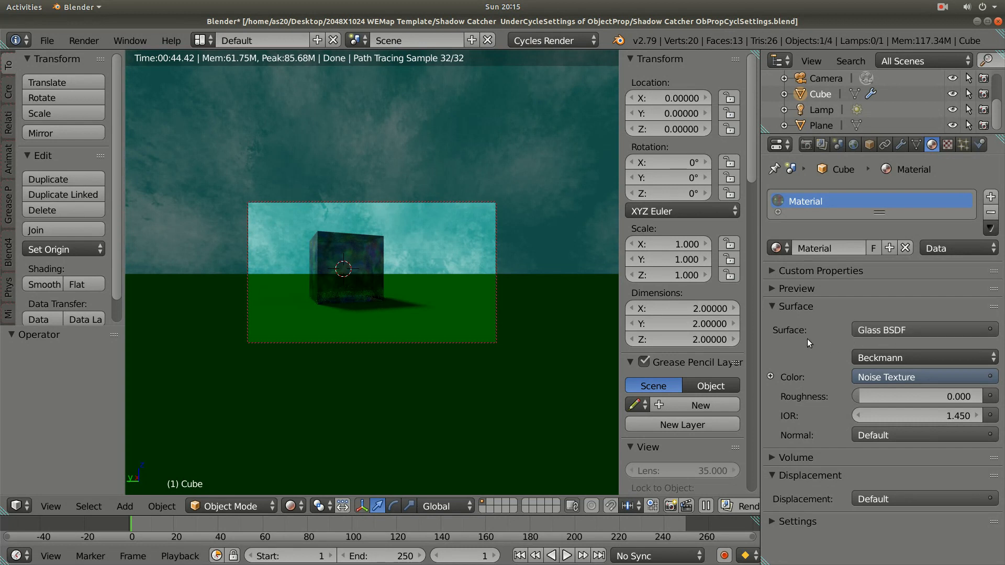
pyautogui.moveTo(887, 402)
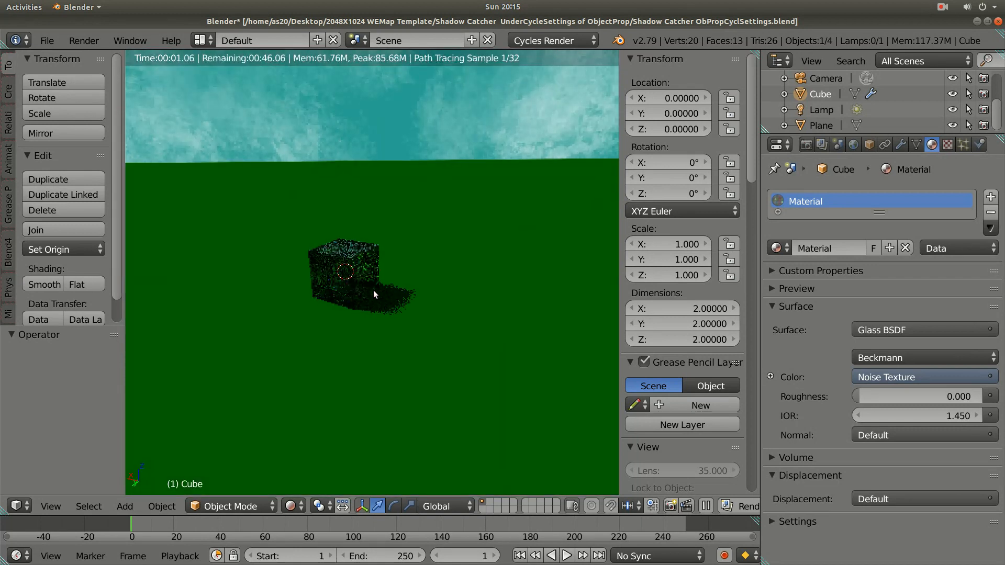
pyautogui.moveTo(360, 302)
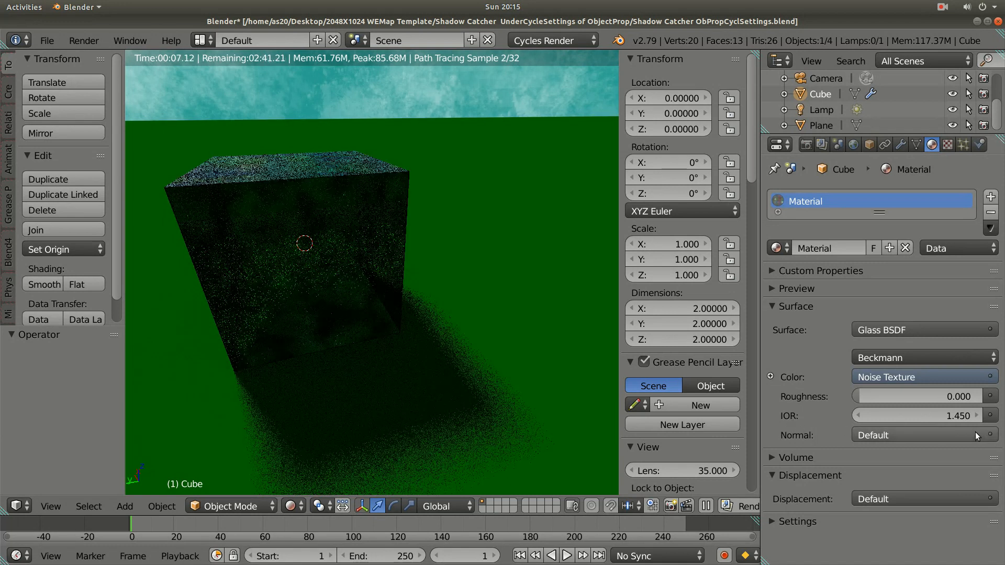
pyautogui.moveTo(975, 435)
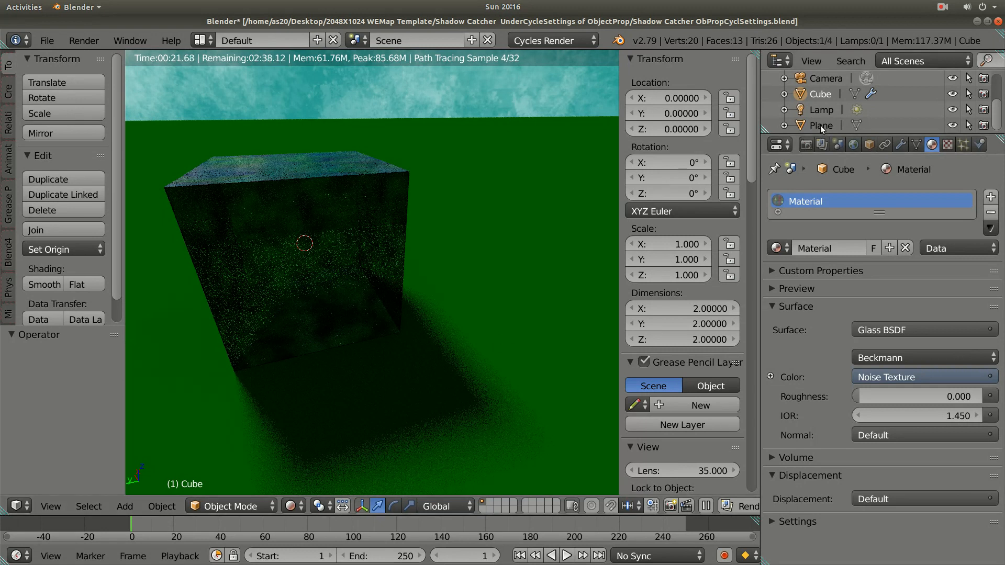
# Select the ground plane and toggle its Shadow Catcher setting off and on to compare.
pyautogui.click(820, 125)
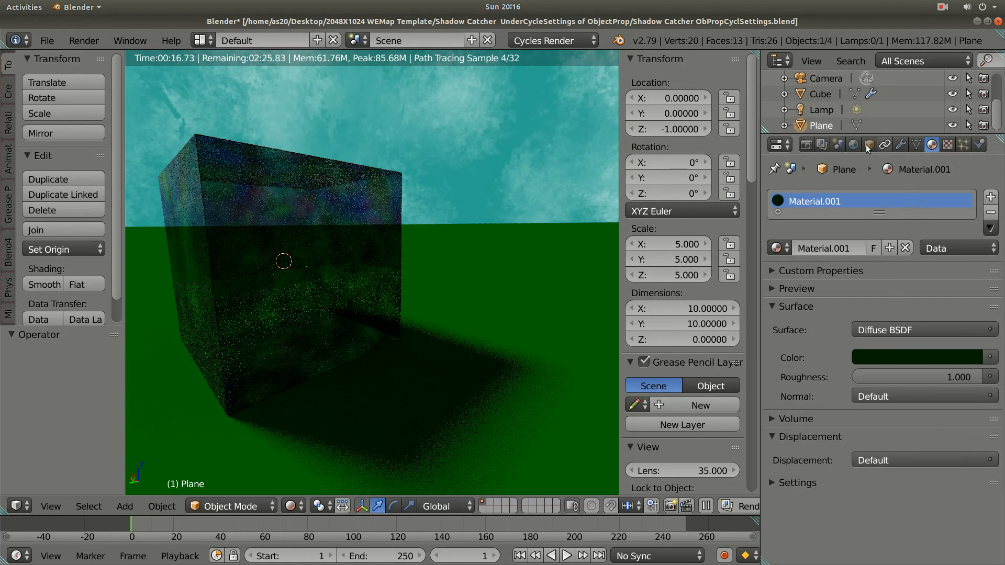
pyautogui.click(869, 144)
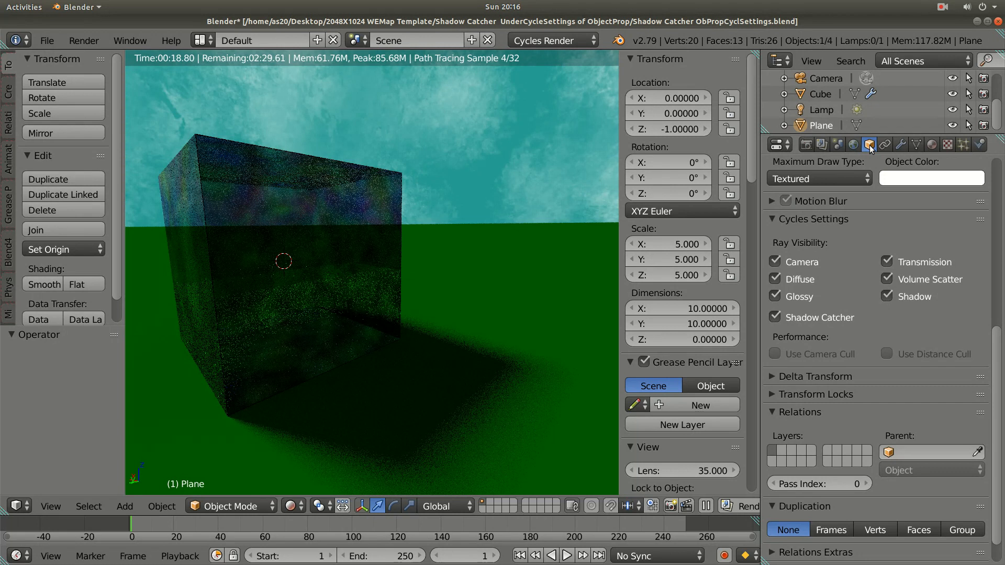
pyautogui.click(774, 318)
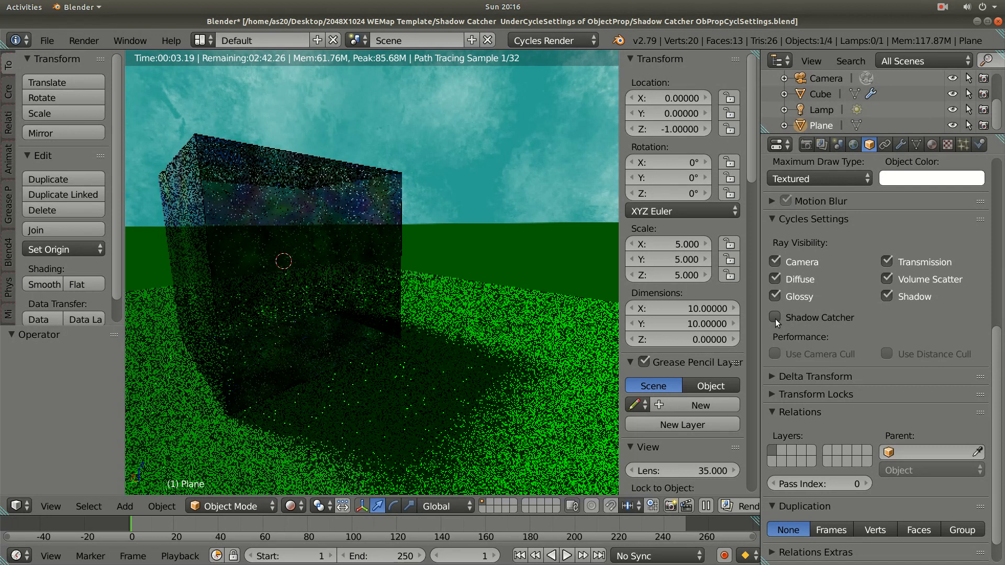
pyautogui.click(775, 319)
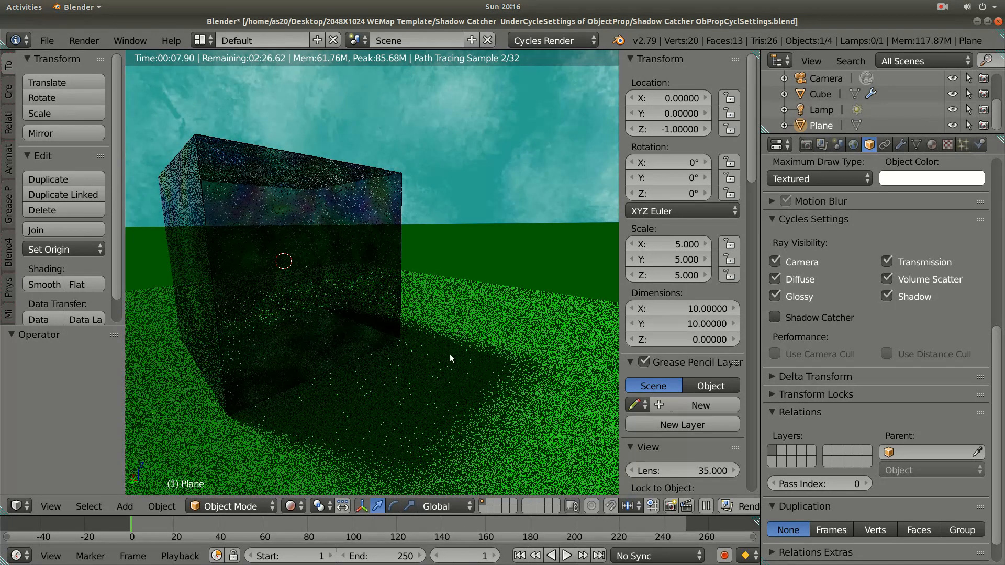
pyautogui.moveTo(450, 393)
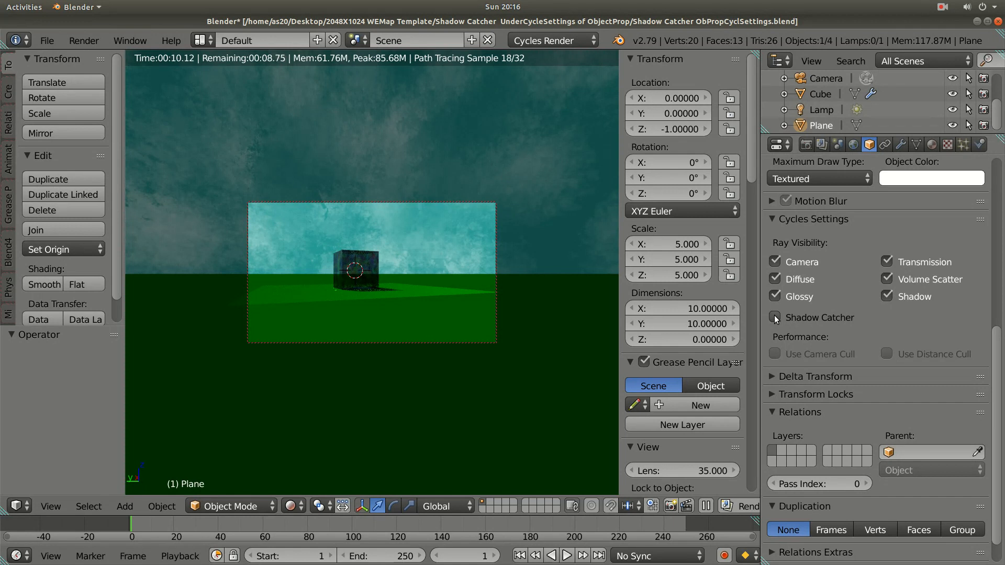
# Toggle Shadow Catcher a few more times, leaving it enabled on the plane.
pyautogui.click(774, 318)
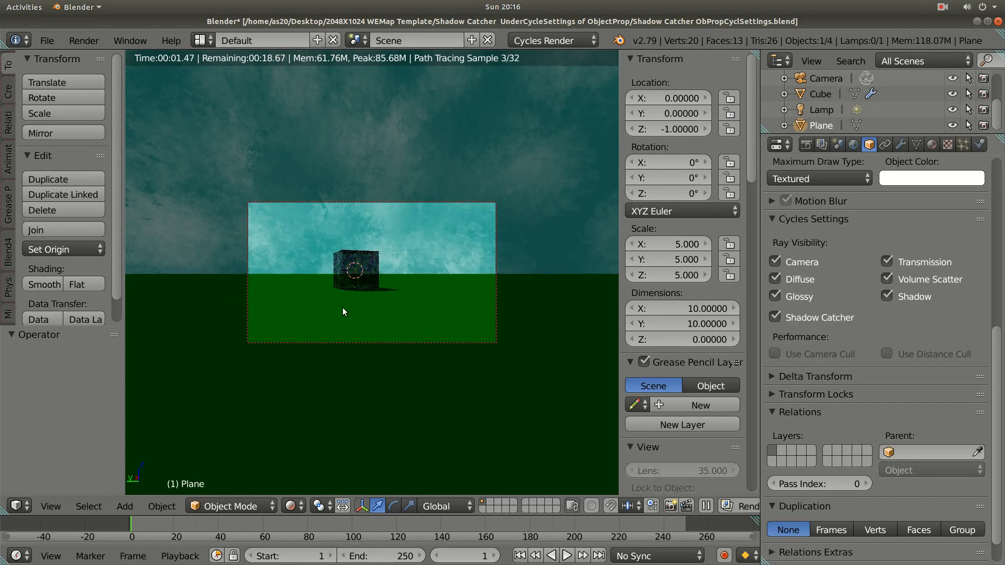
pyautogui.moveTo(393, 313)
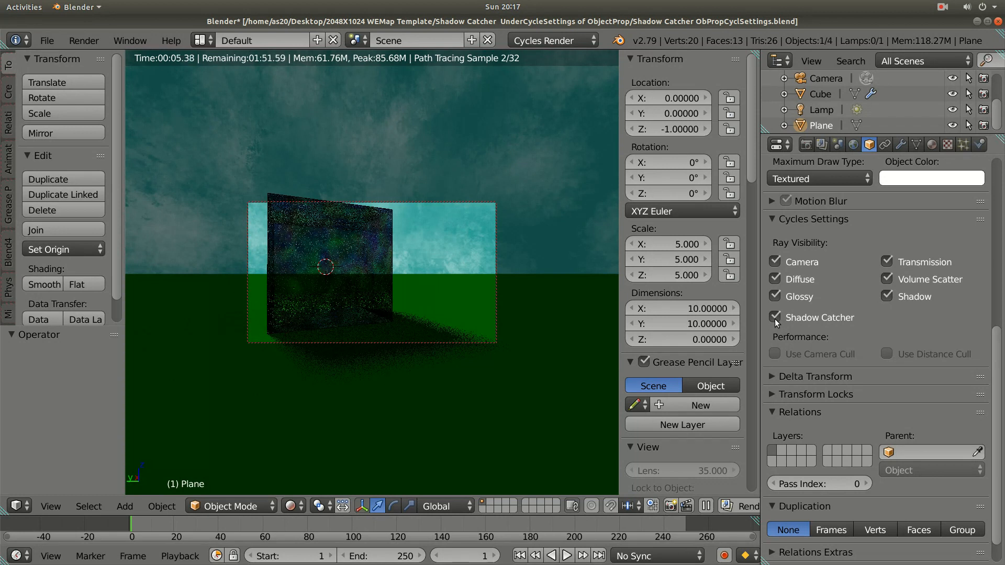
pyautogui.click(775, 318)
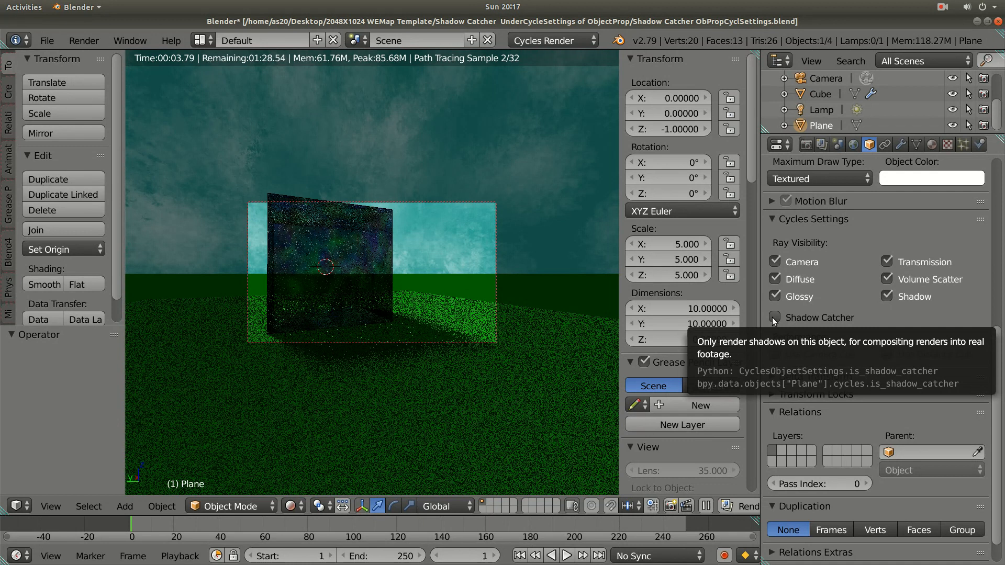
pyautogui.click(775, 318)
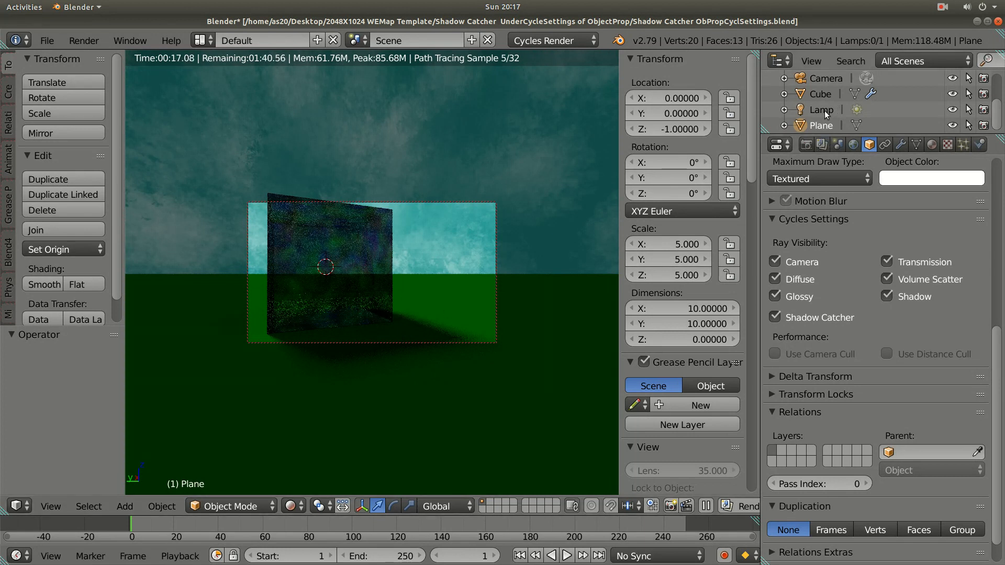
# Select the Lamp and show its light settings: Sun type, strength 100.
pyautogui.click(822, 110)
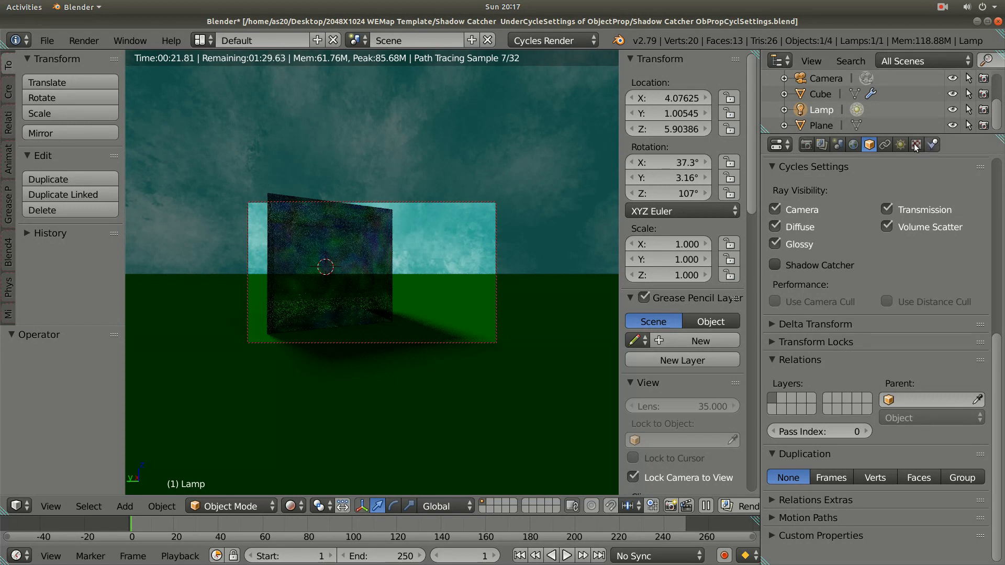
pyautogui.click(900, 144)
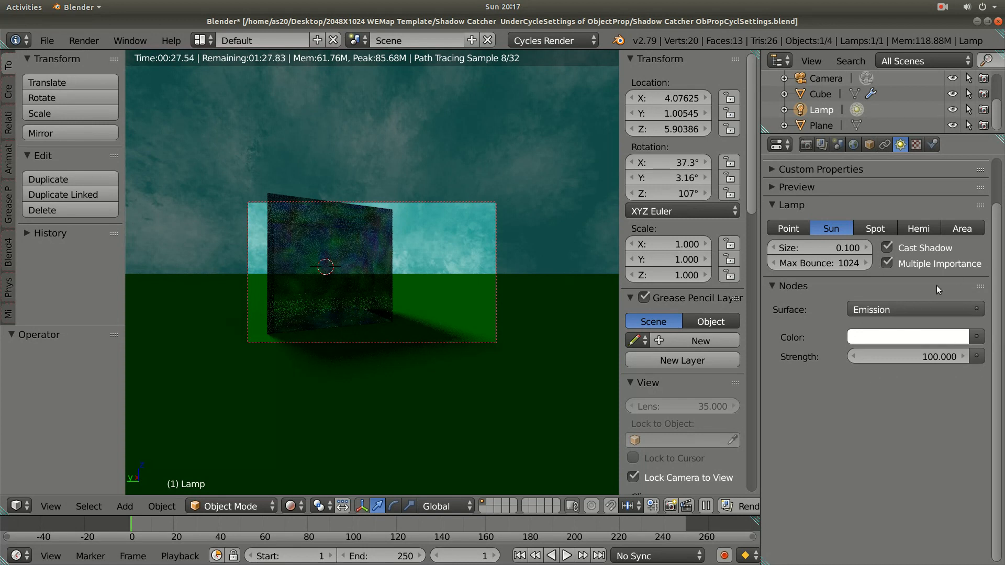
pyautogui.moveTo(961, 379)
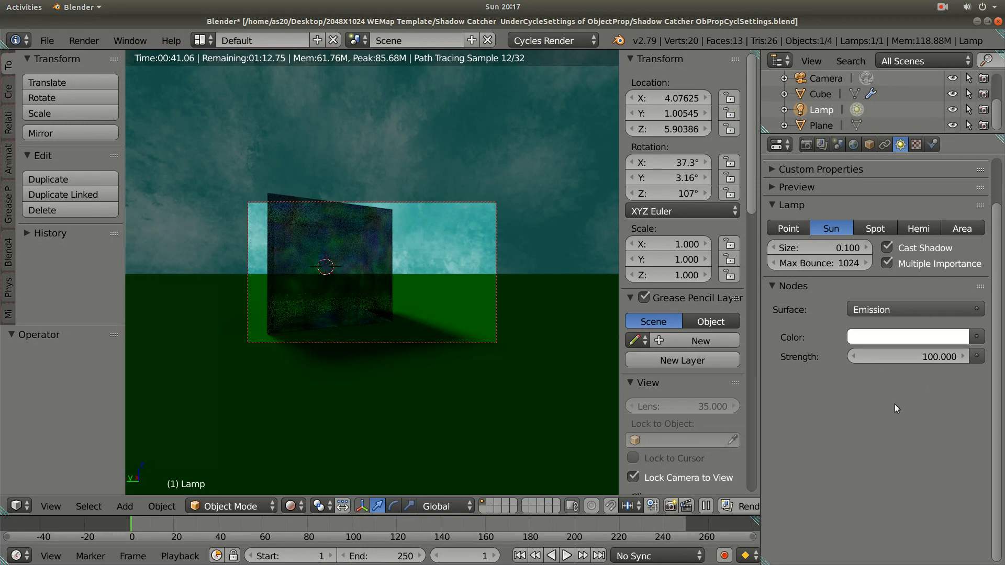
pyautogui.moveTo(819, 170)
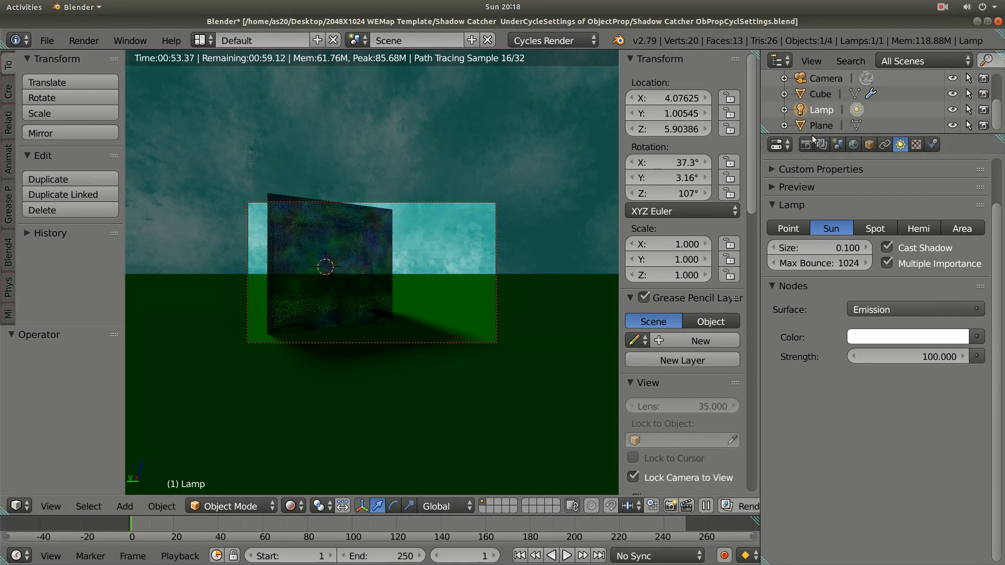
# Show the World properties with the equirectangular environment texture background at strength 1.0.
pyautogui.click(853, 144)
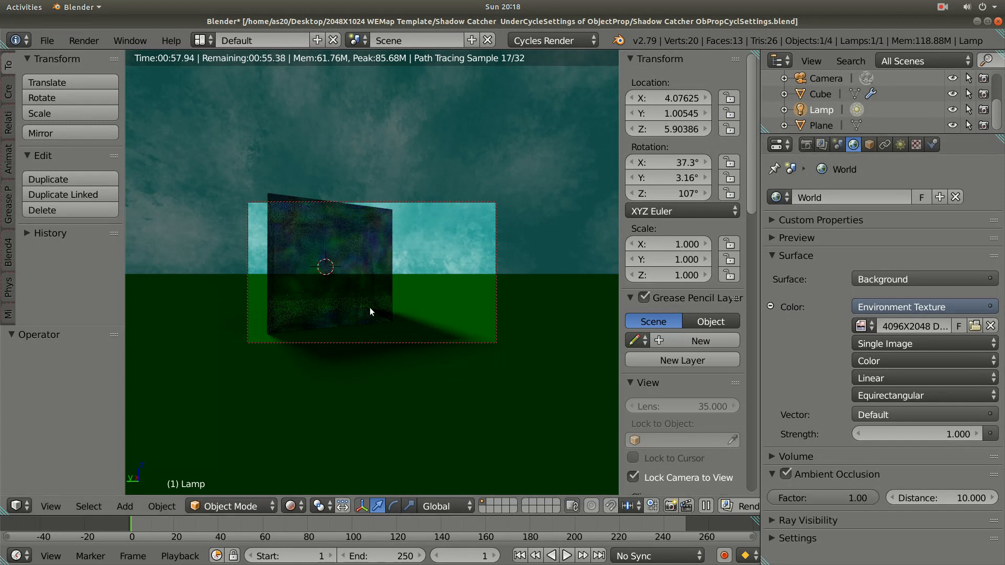
pyautogui.moveTo(542, 117)
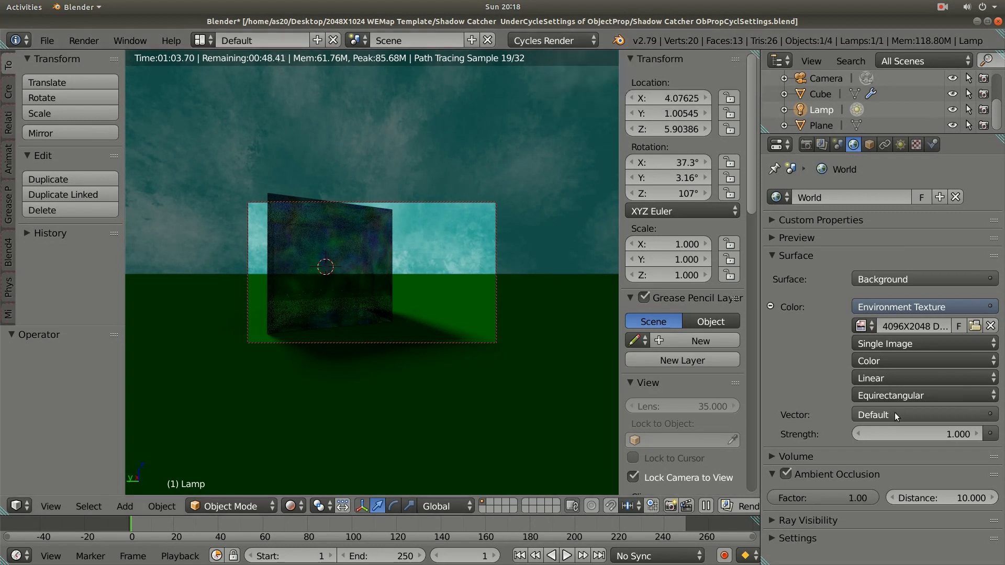
pyautogui.moveTo(911, 410)
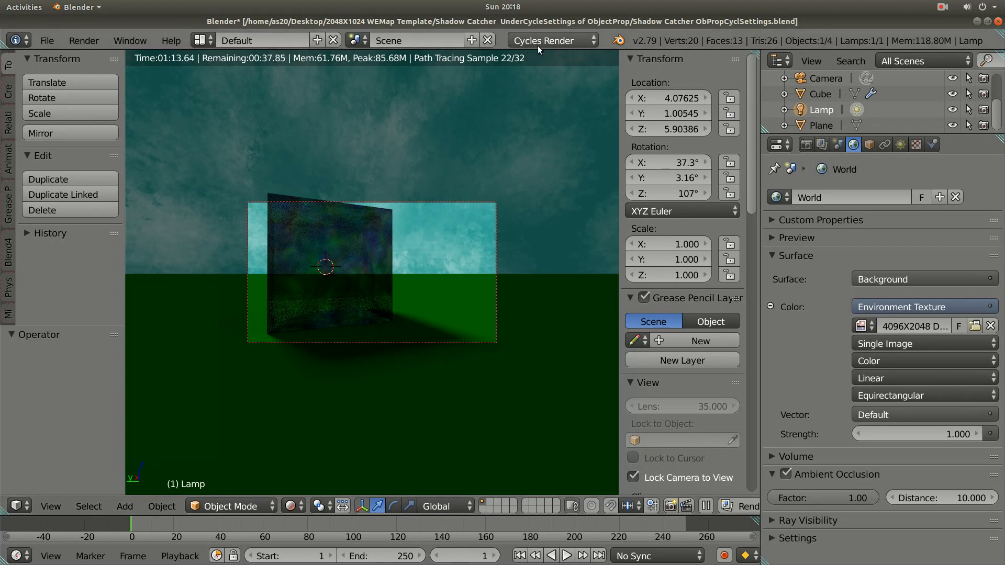
pyautogui.moveTo(538, 47)
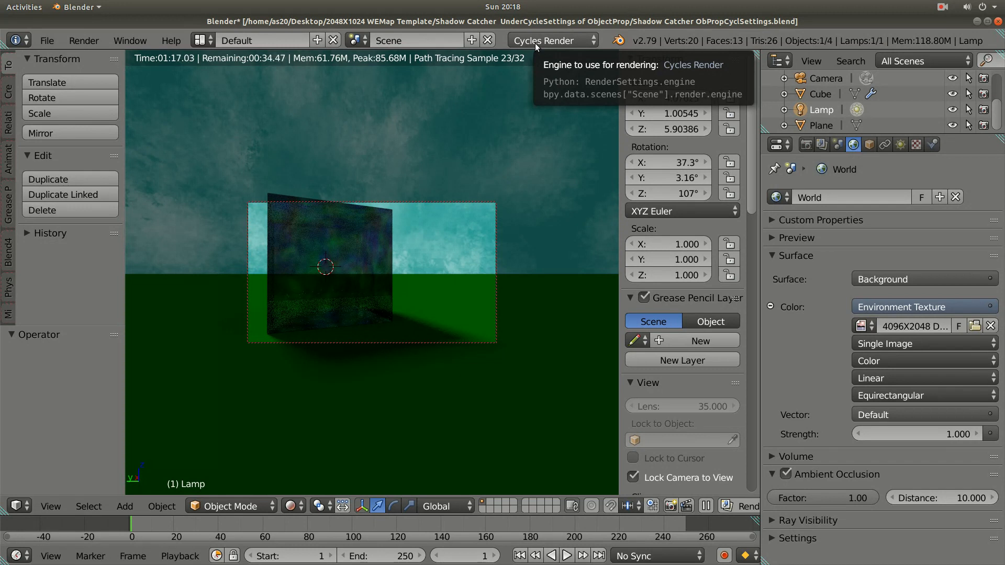
pyautogui.moveTo(635, 47)
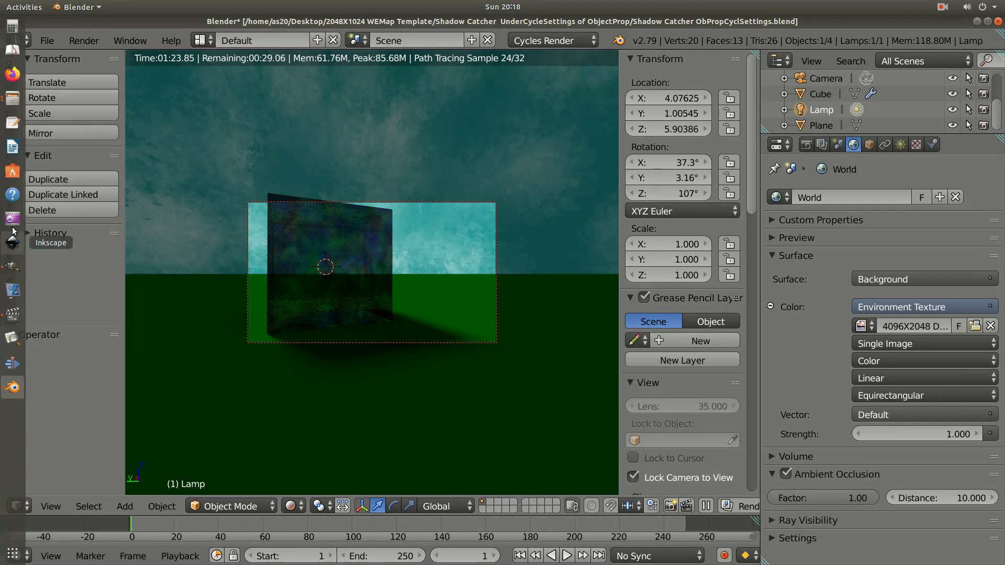
pyautogui.moveTo(12, 267)
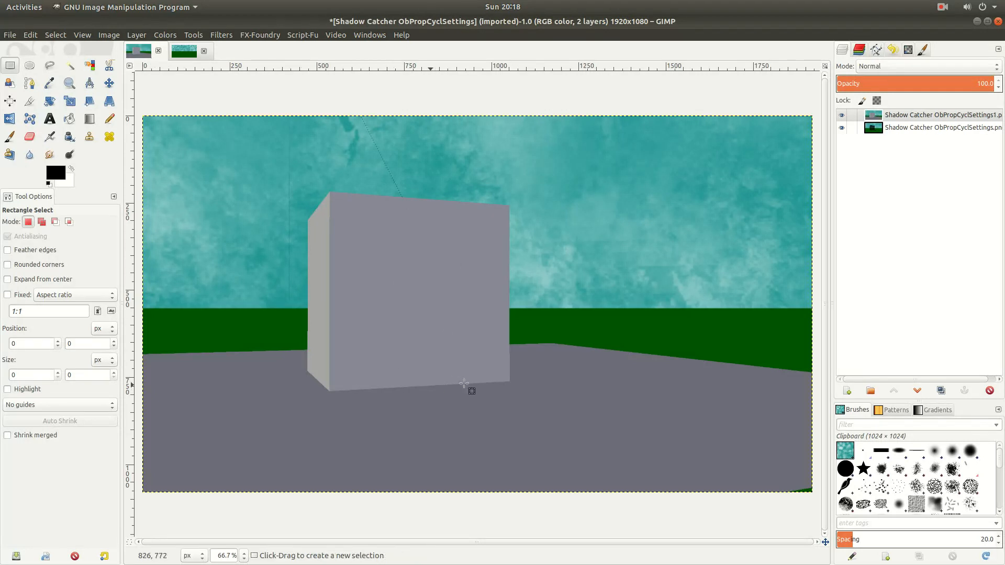
pyautogui.moveTo(505, 448)
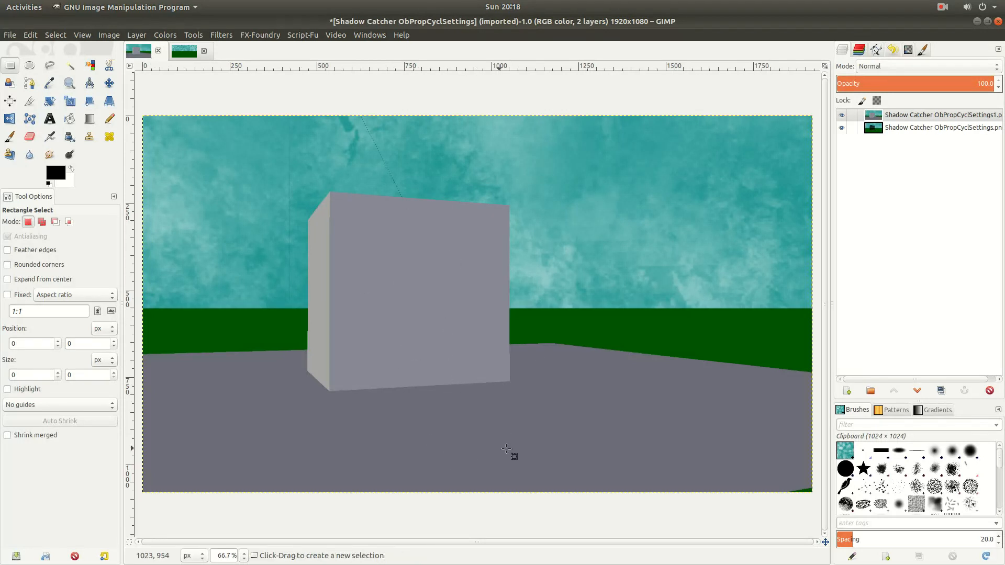
pyautogui.moveTo(501, 335)
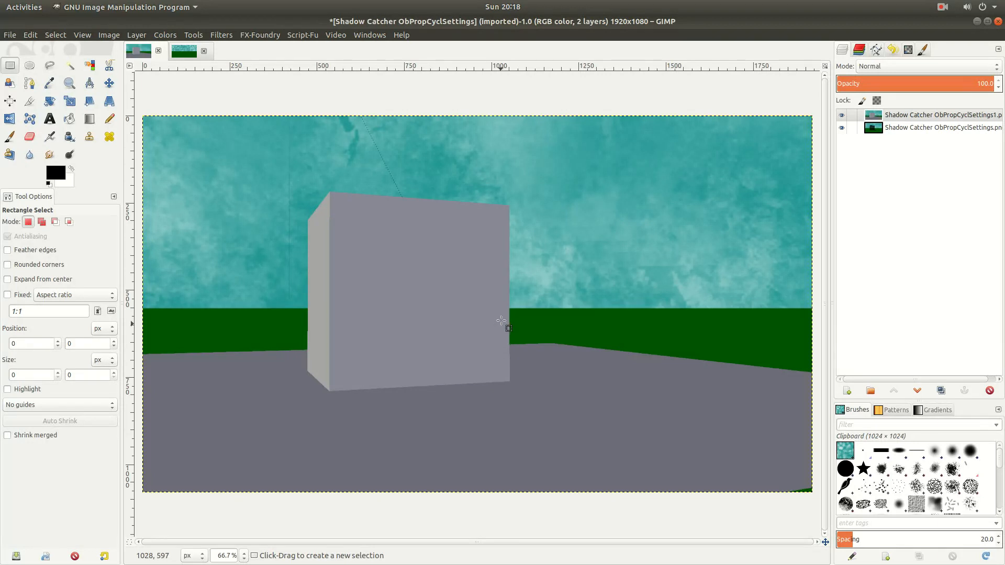
pyautogui.moveTo(370, 266)
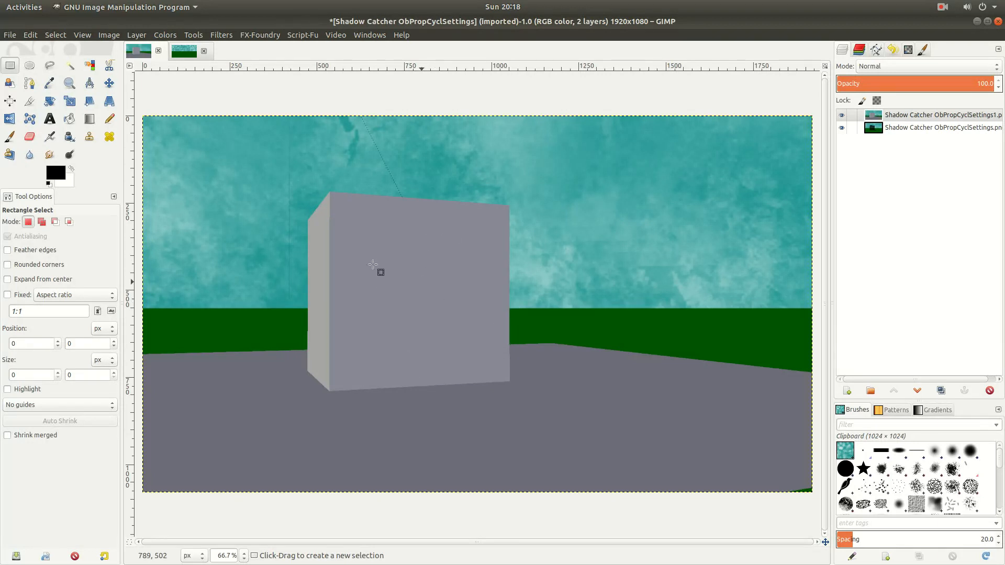
pyautogui.moveTo(623, 334)
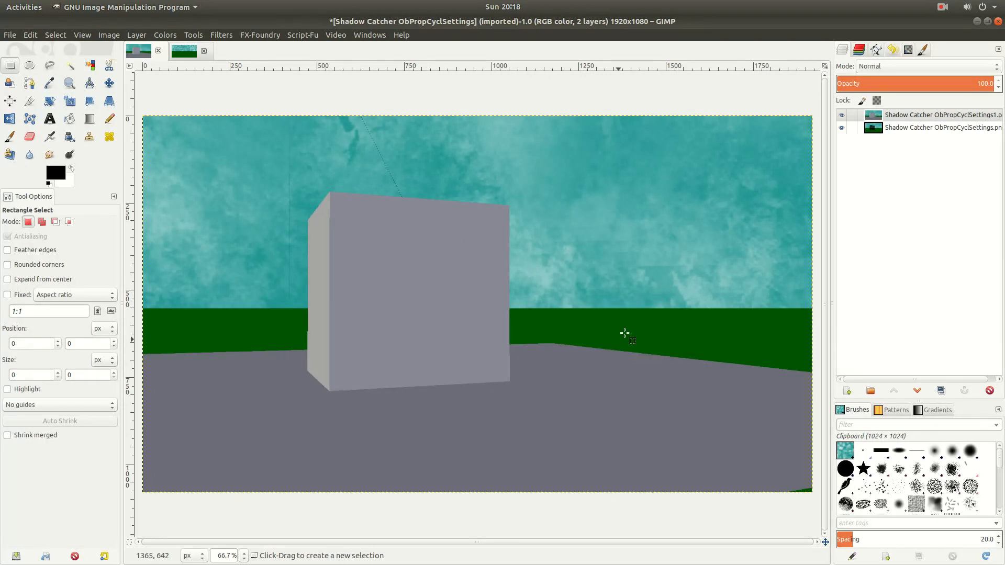
pyautogui.moveTo(409, 306)
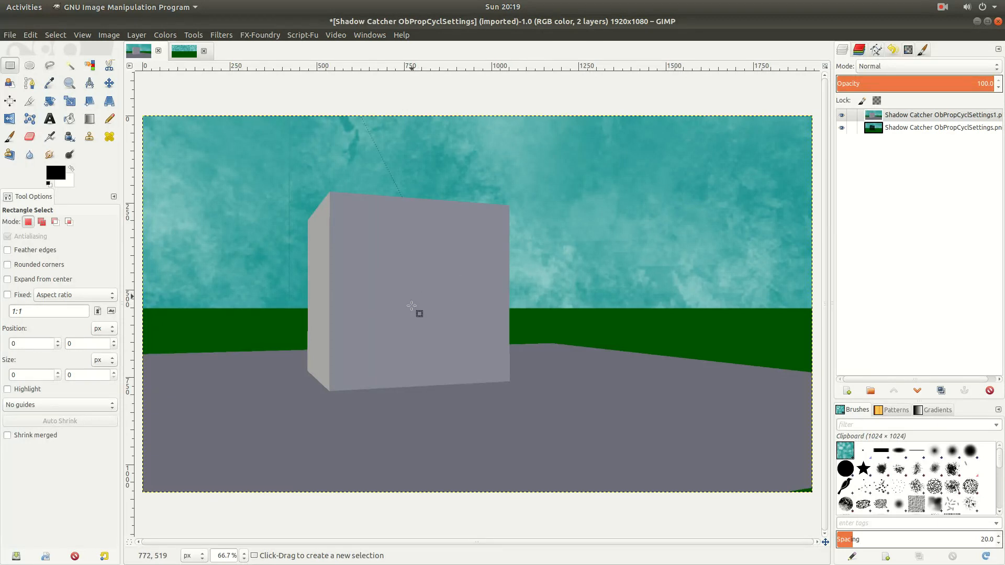
pyautogui.moveTo(379, 308)
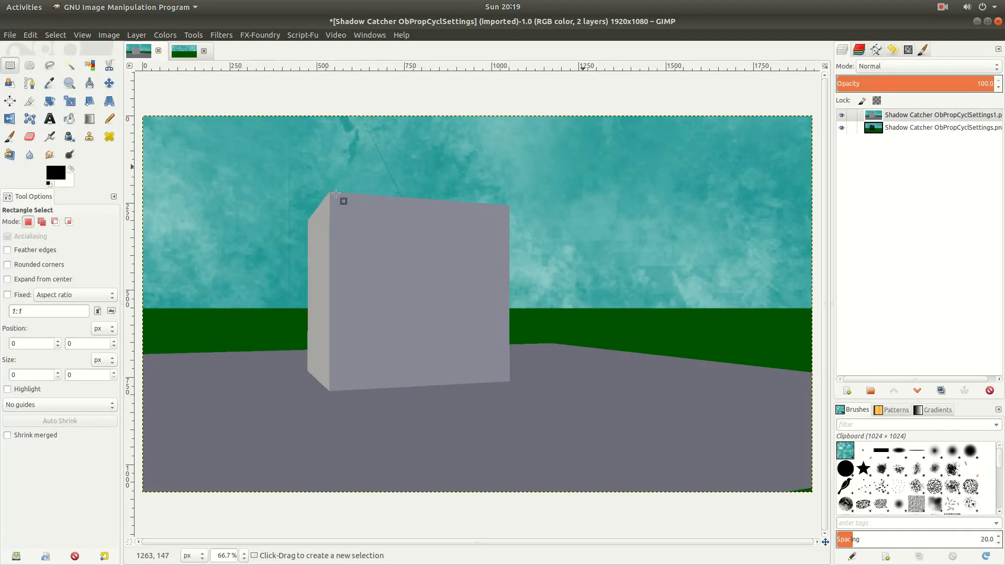
pyautogui.moveTo(422, 301)
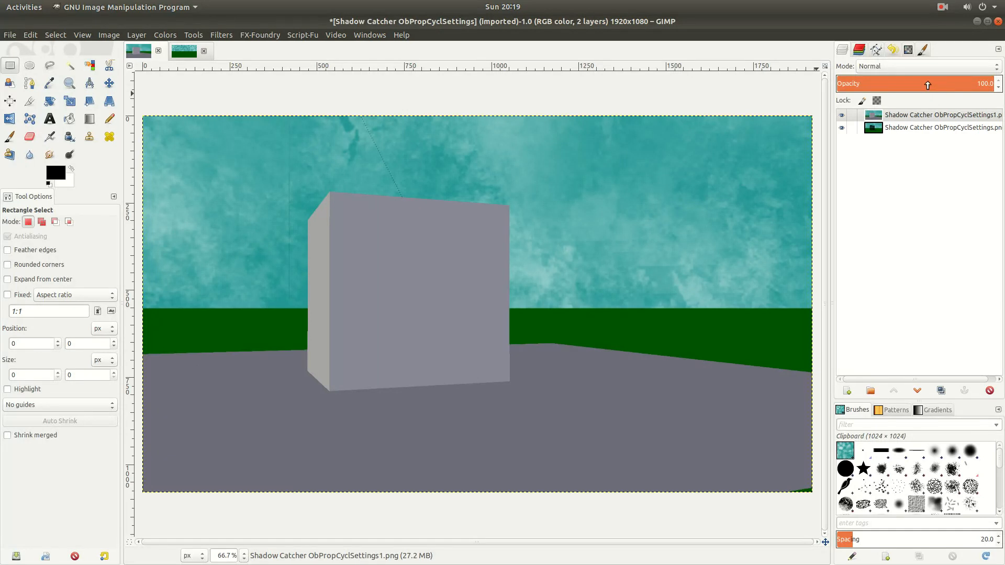
# Set the grey cube layer's opacity to 0, revealing the glass cube shadow render beneath.
pyautogui.moveTo(932, 84); pyautogui.dragTo(836, 84)
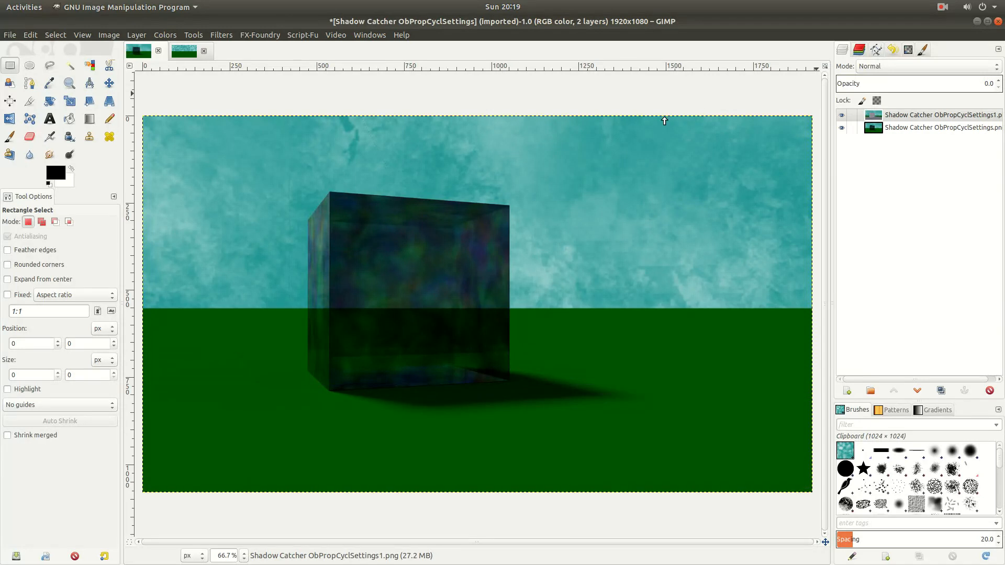
pyautogui.moveTo(486, 303)
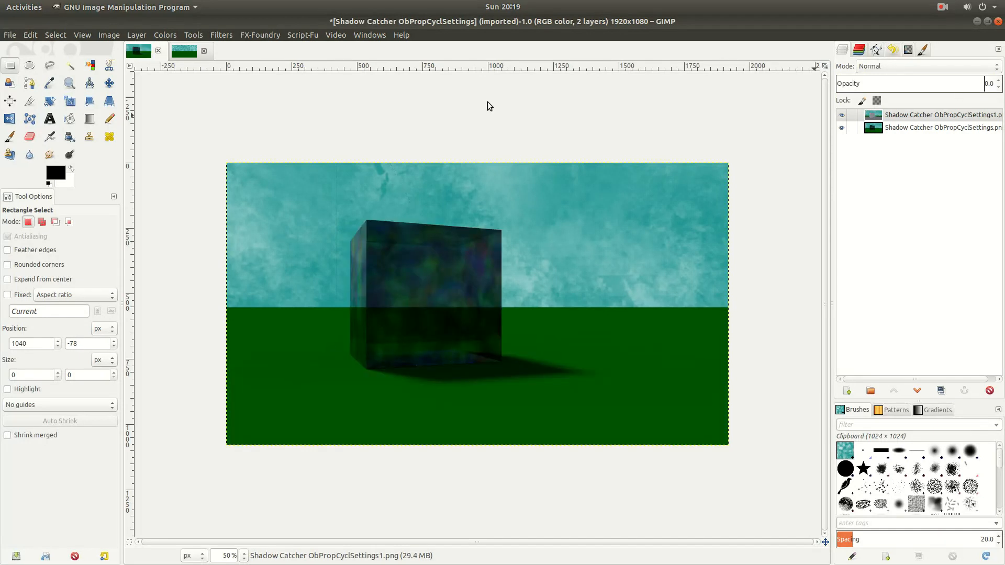
pyautogui.moveTo(401, 237)
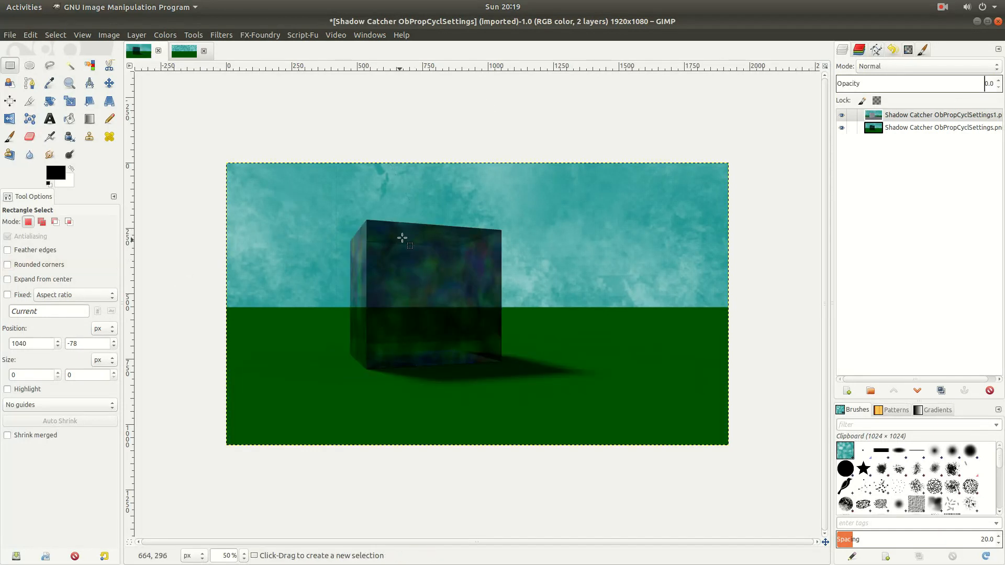
pyautogui.click(9, 35)
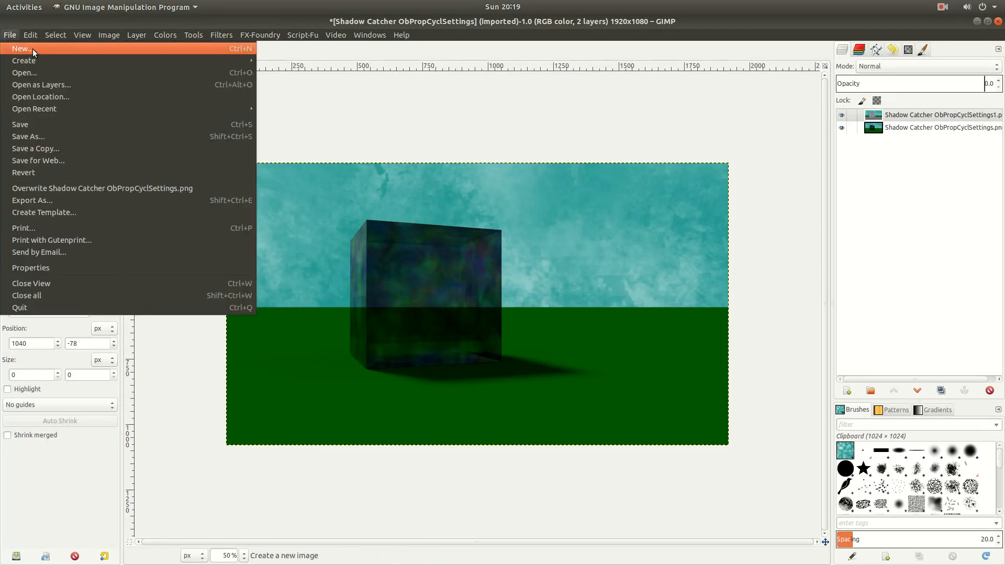
pyautogui.click(18, 48)
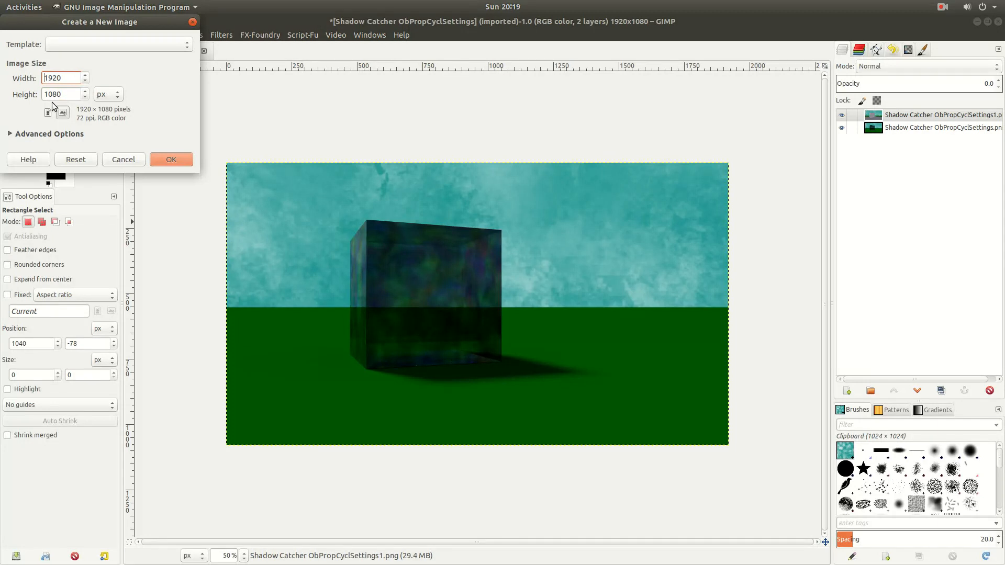
pyautogui.click(61, 94)
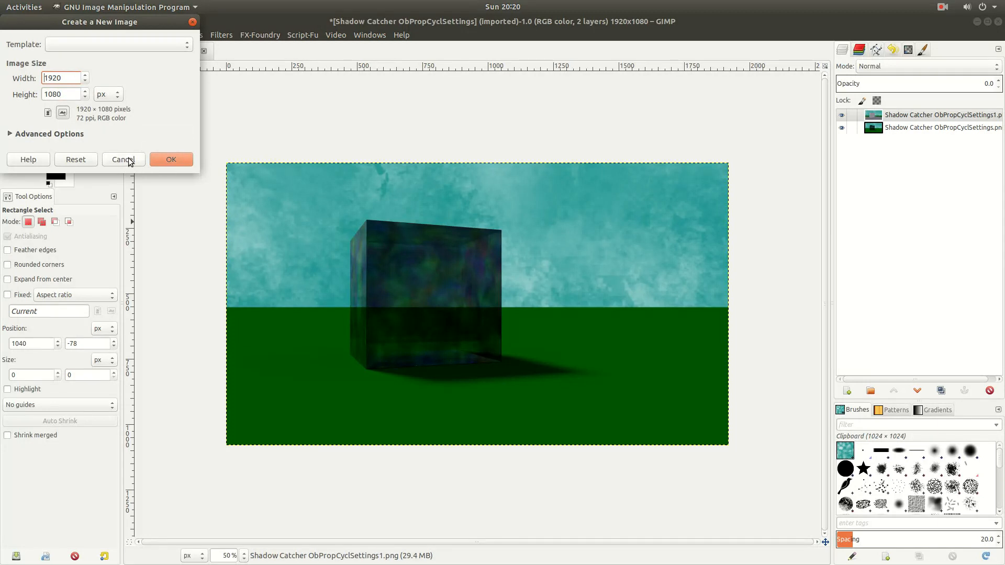
pyautogui.click(124, 159)
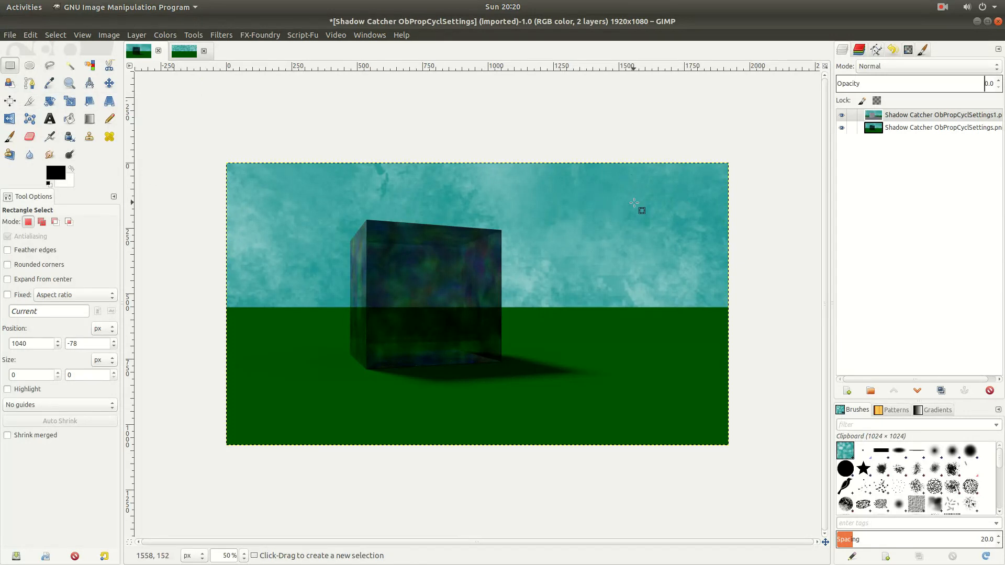